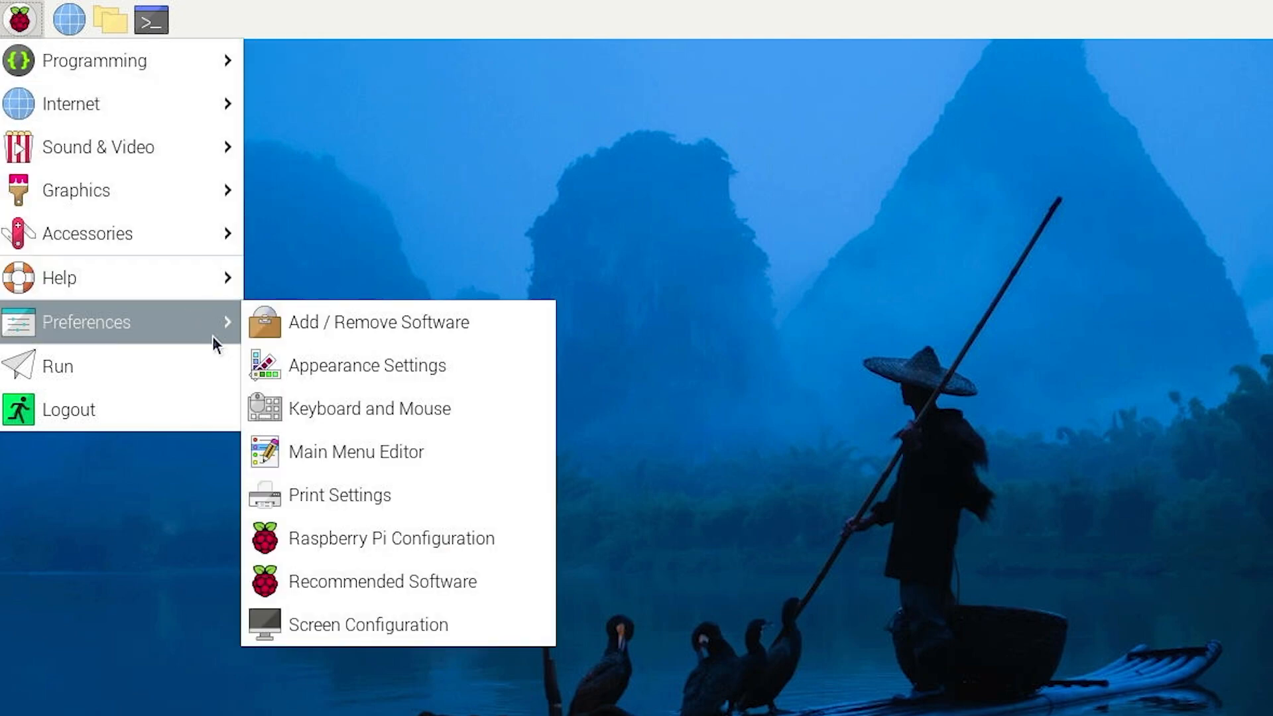
{"action": "mouse_move", "coordinate": [392, 539]}
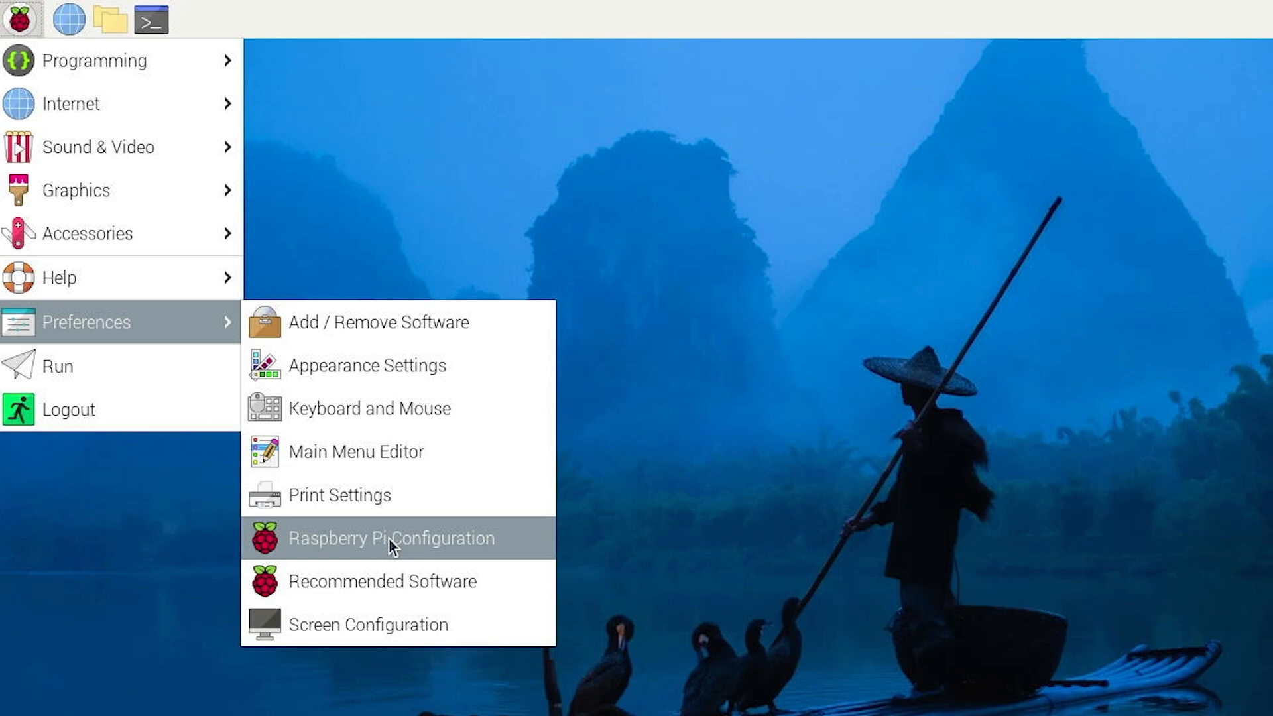
- Turn on the SPI, I2C, 1-Wire and SSH interfaces in Raspberry Pi Configuration and confirm
{"action": "left_click", "coordinate": [391, 538]}
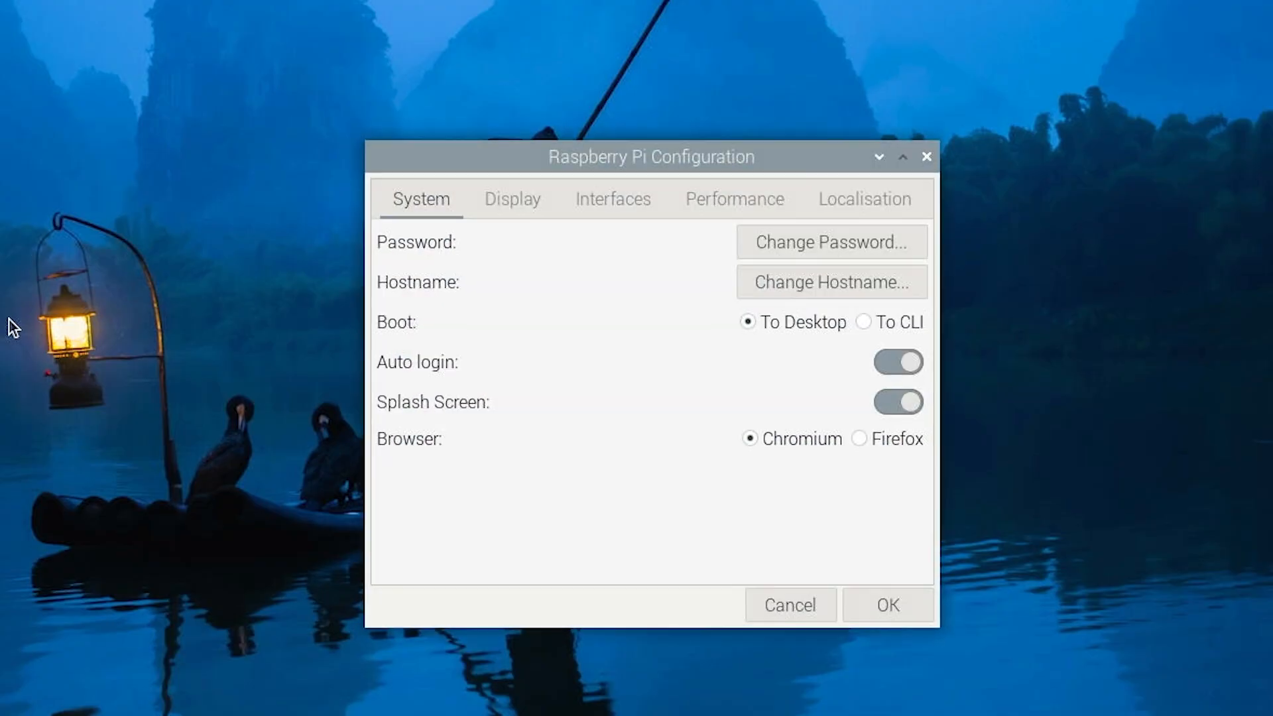
{"action": "mouse_move", "coordinate": [518, 228]}
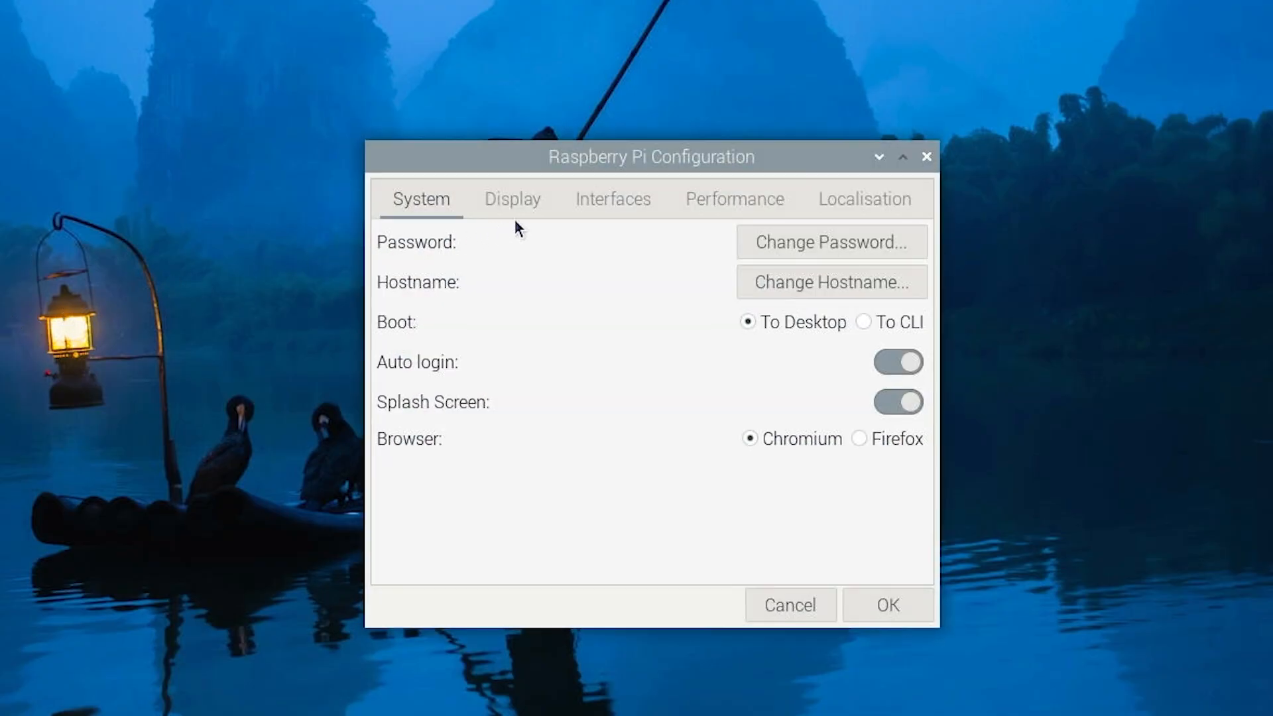
{"action": "left_click", "coordinate": [612, 199]}
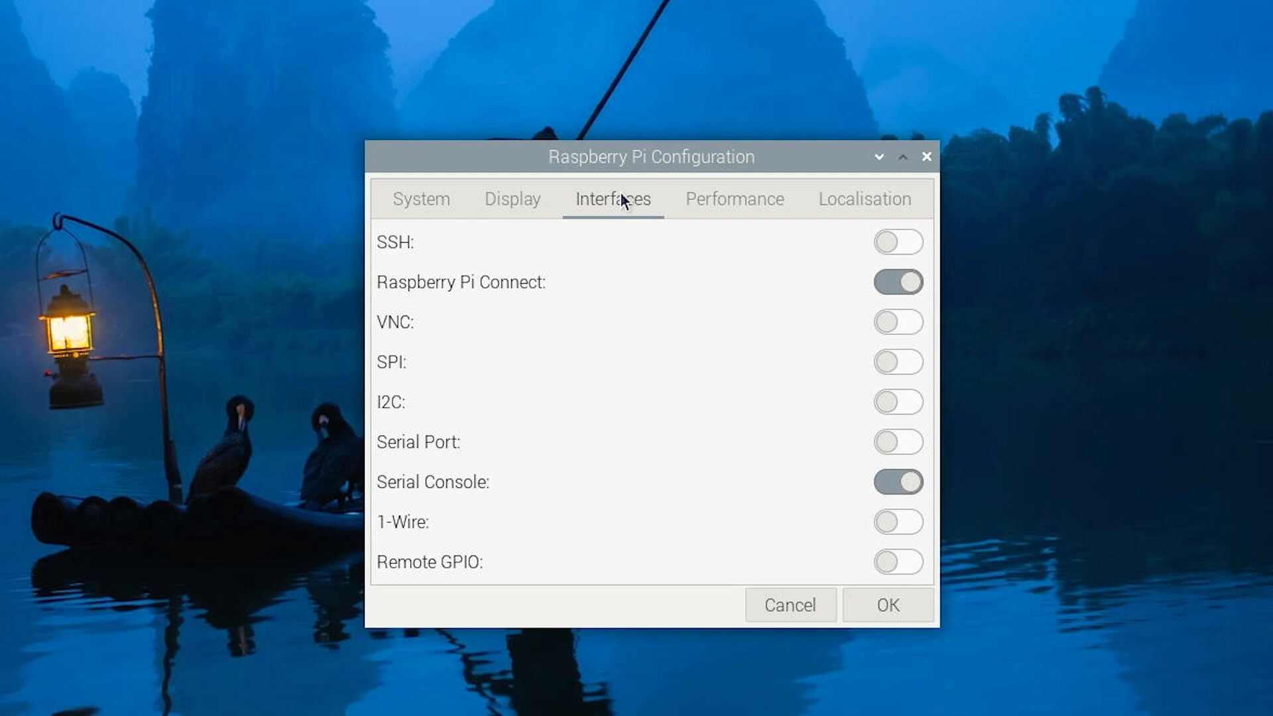
{"action": "mouse_move", "coordinate": [893, 413]}
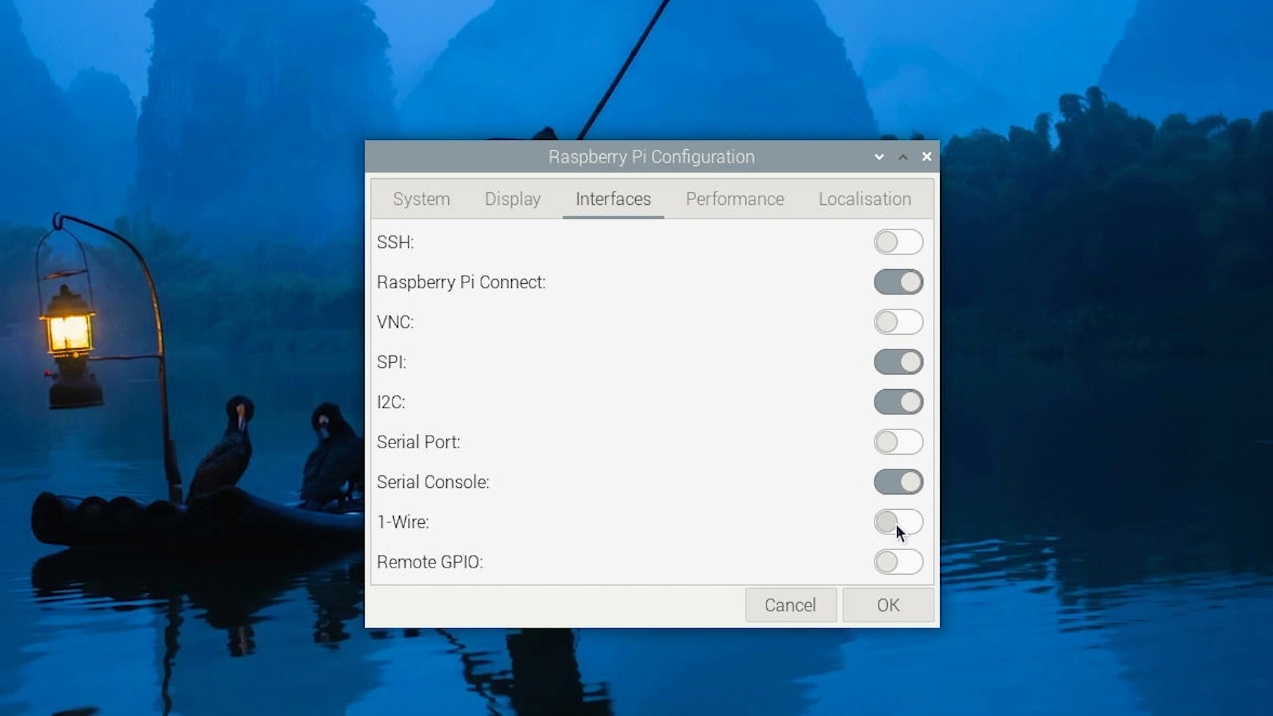
{"action": "left_click", "coordinate": [898, 522]}
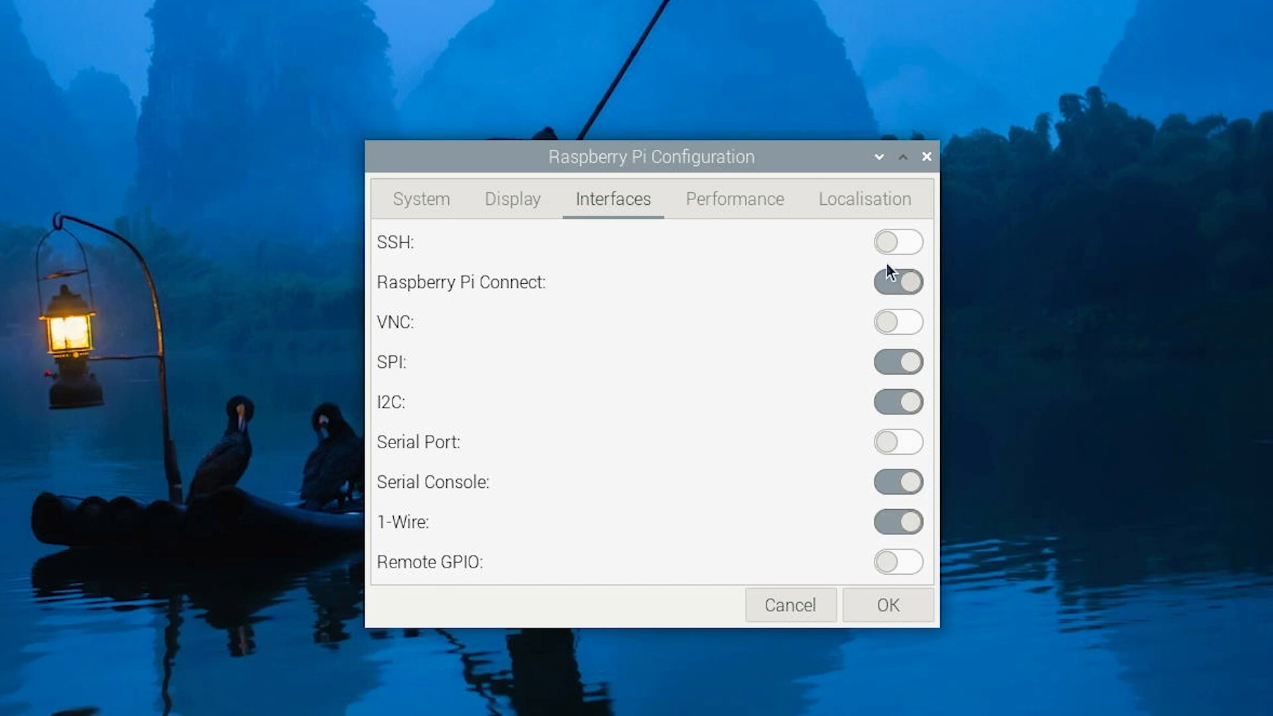
{"action": "left_click", "coordinate": [898, 241]}
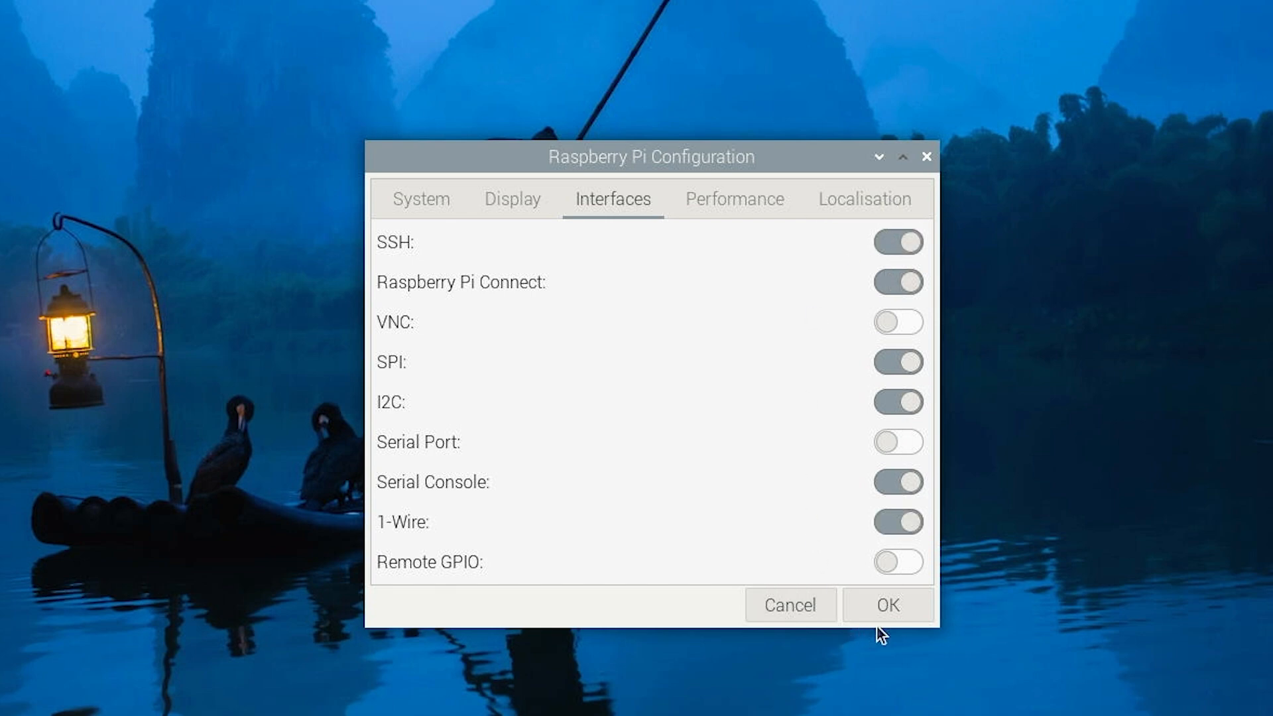
{"action": "left_click", "coordinate": [886, 605]}
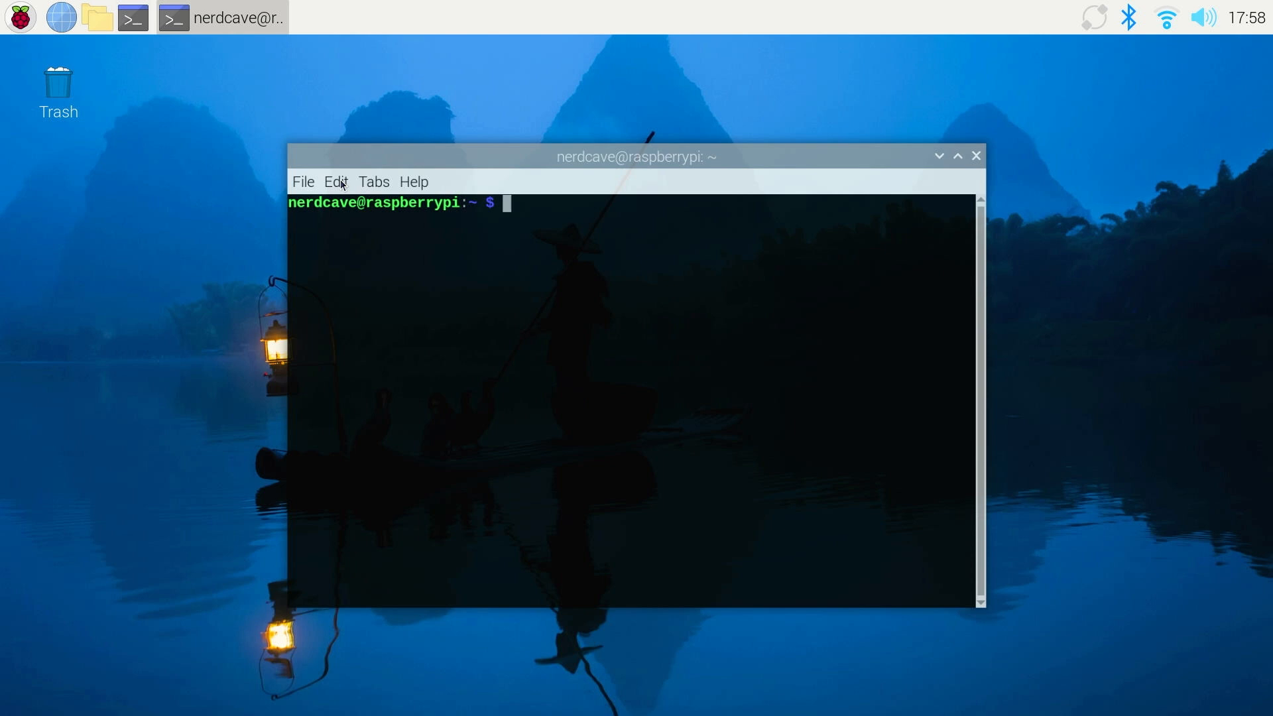
- Run 'i2cdetect -y 1' in LXTerminal to scan I2C bus 1
{"action": "type", "text": "i2cdet"}
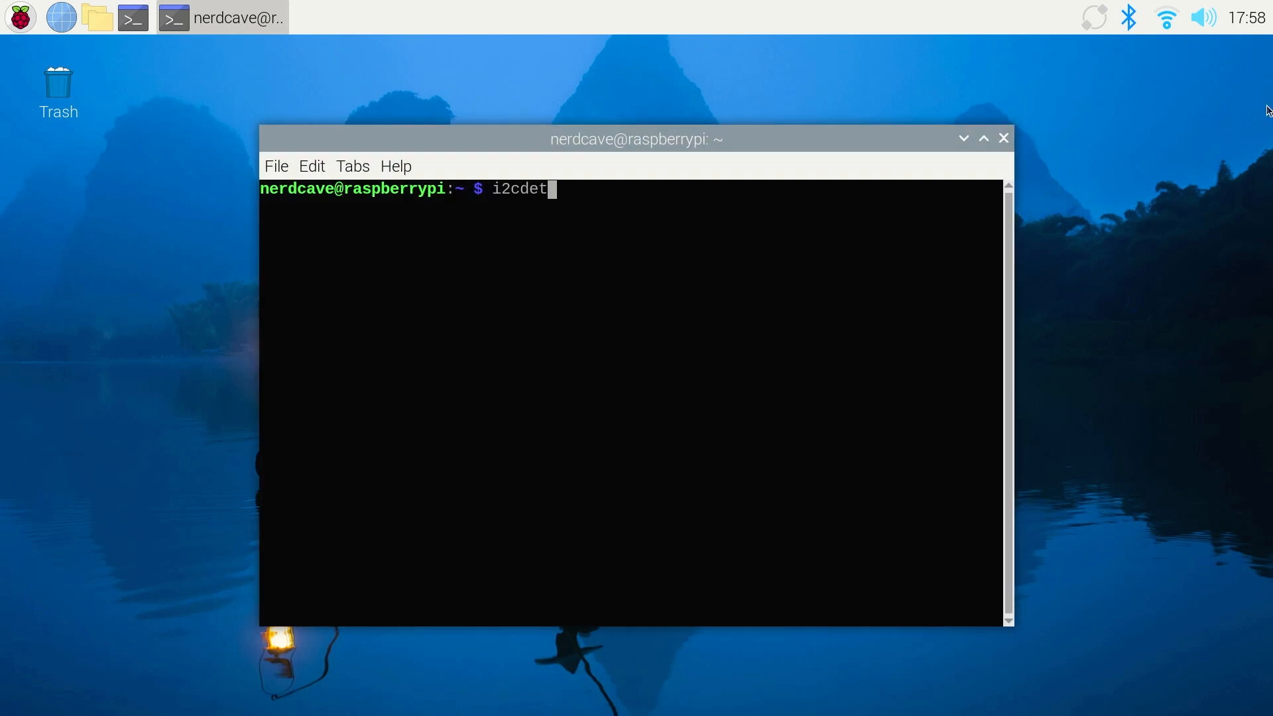
{"action": "type", "text": "ect -y 1"}
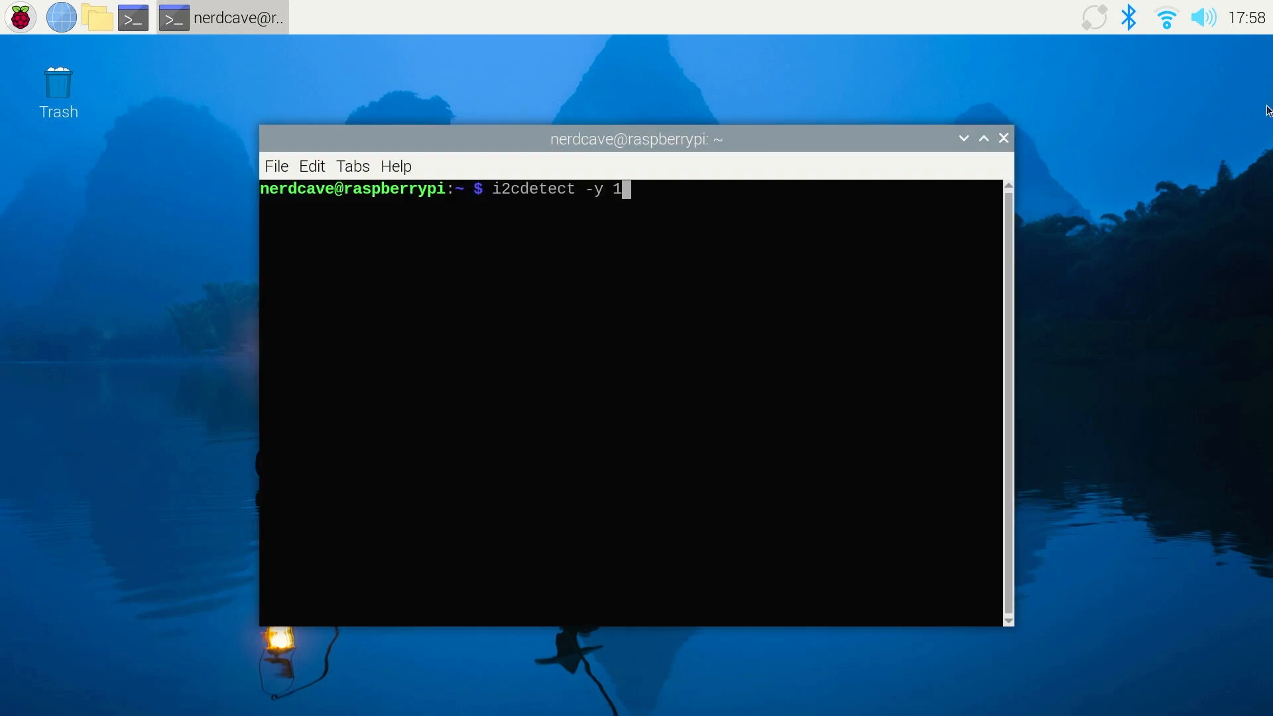
{"action": "key", "text": "Return"}
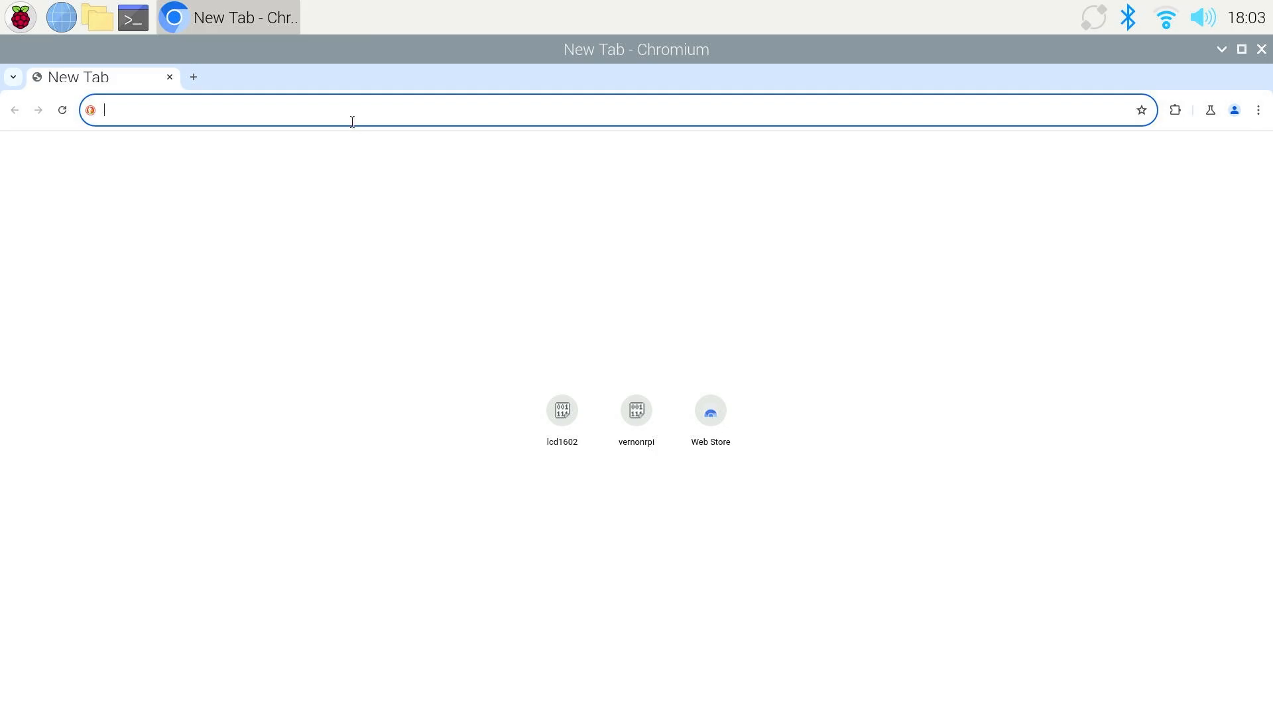
- Browse nerdcave.xyz to Tutorial 1 - LCD1602 and jump to its LCD Library section
{"action": "type", "text": "nerdcave.xyz"}
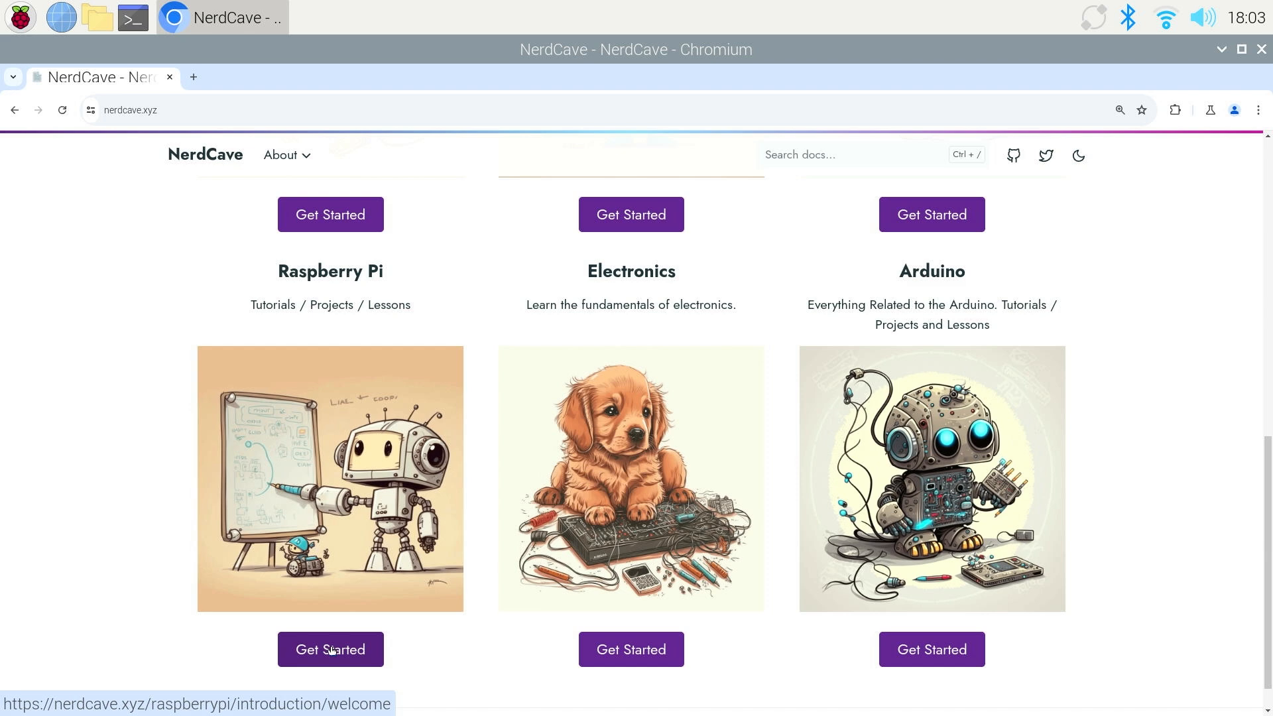
{"action": "left_click", "coordinate": [329, 649]}
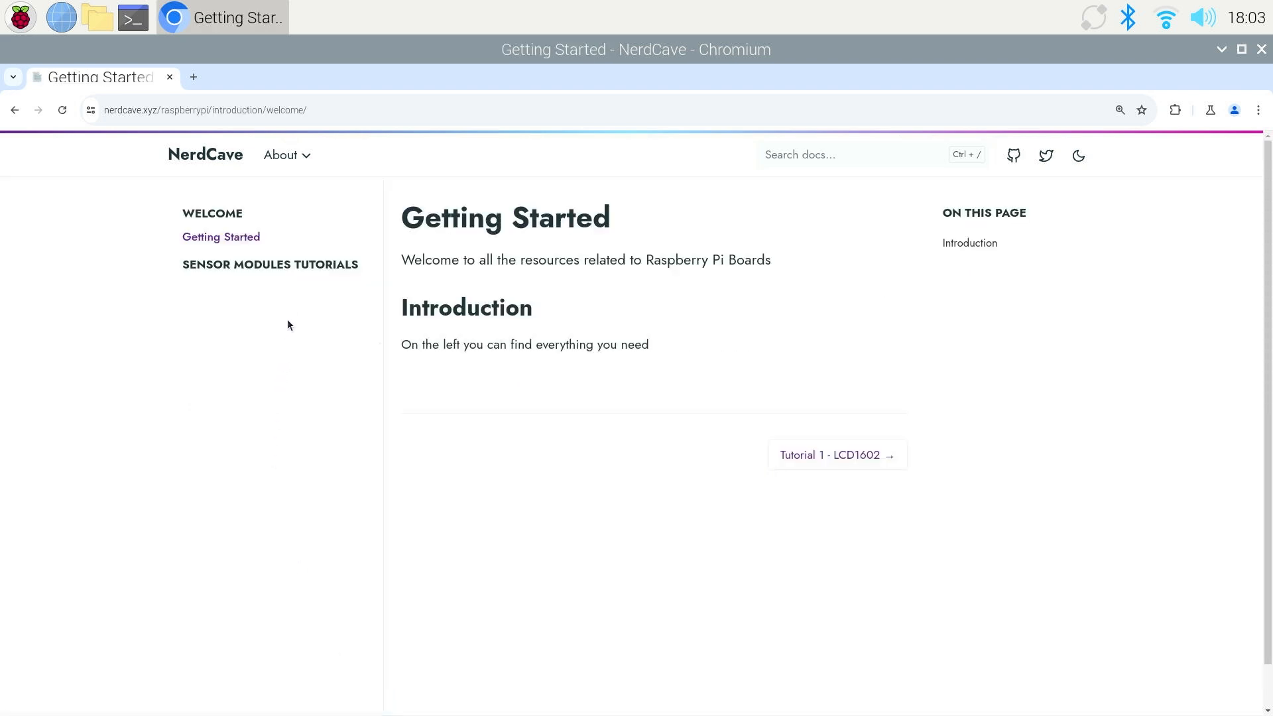
{"action": "left_click", "coordinate": [269, 264]}
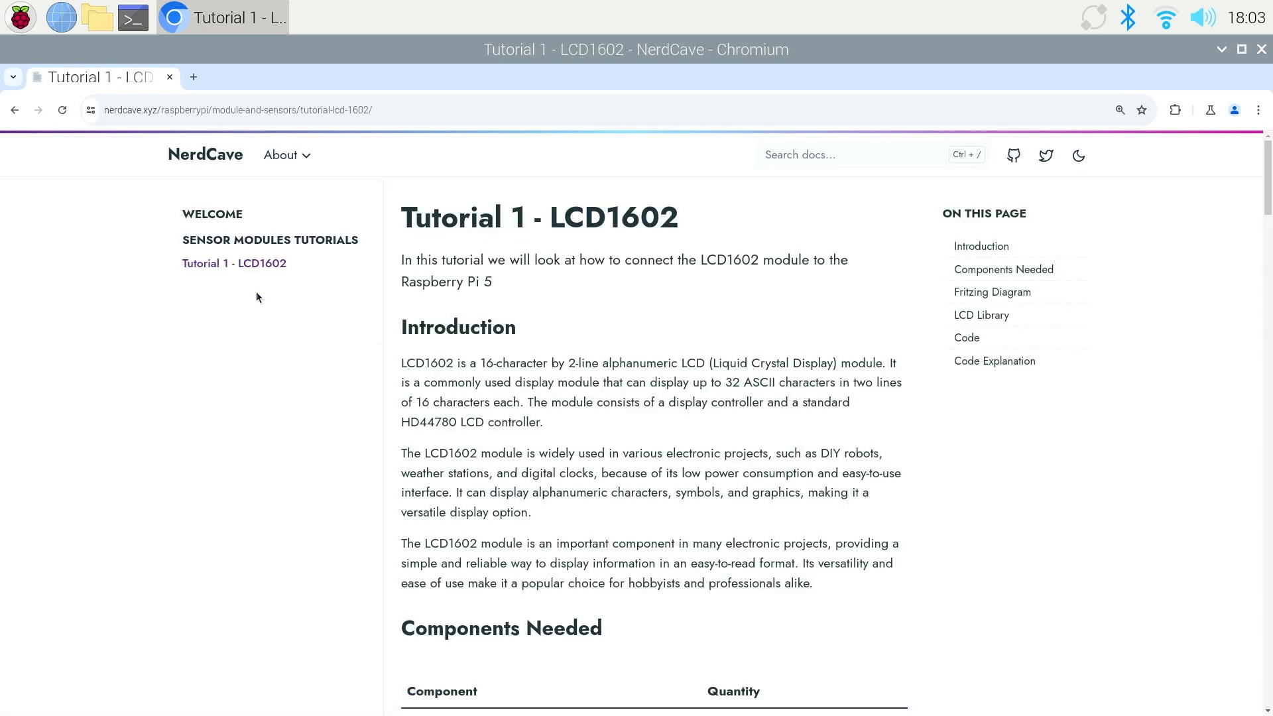
{"action": "mouse_move", "coordinate": [929, 328]}
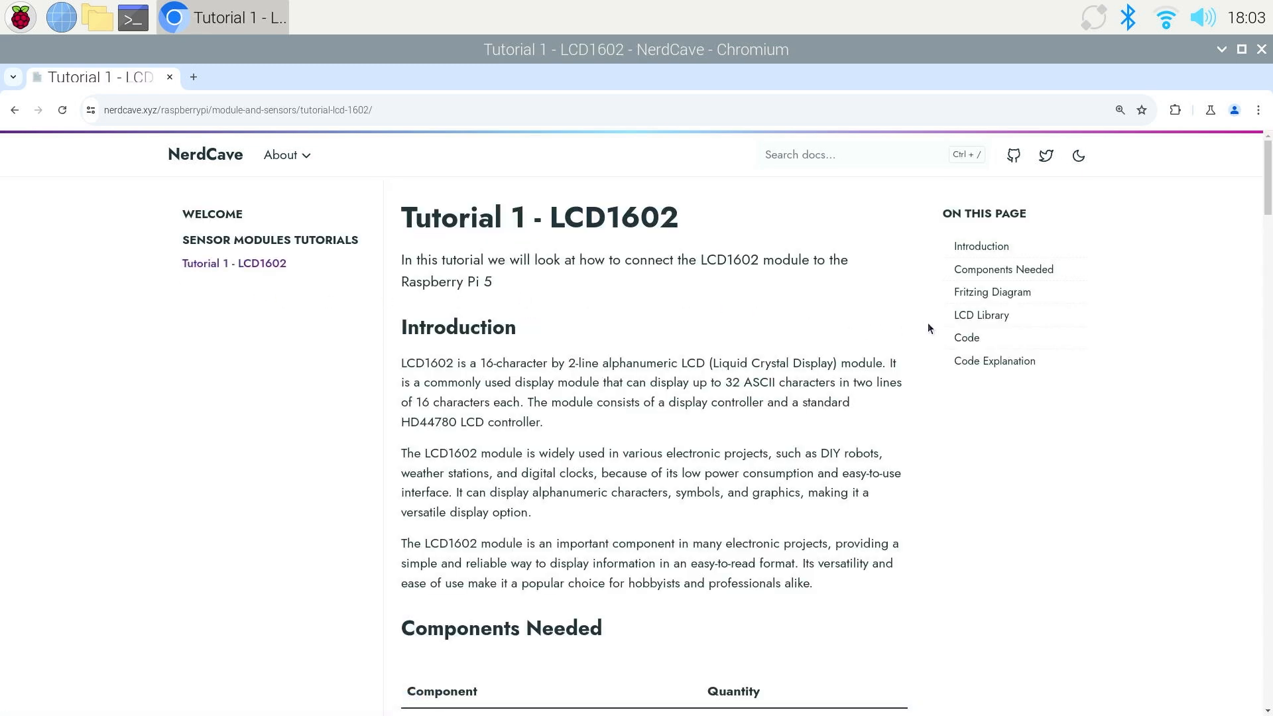
{"action": "left_click", "coordinate": [981, 315]}
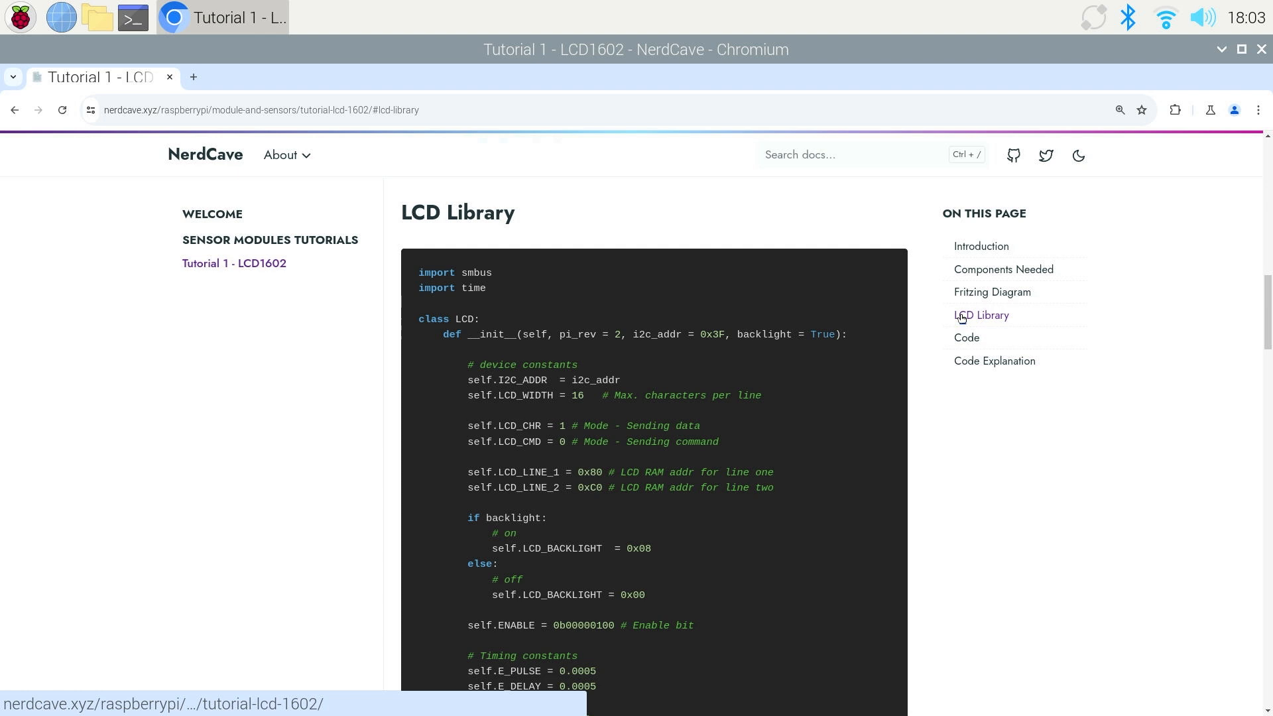
{"action": "mouse_move", "coordinate": [886, 263]}
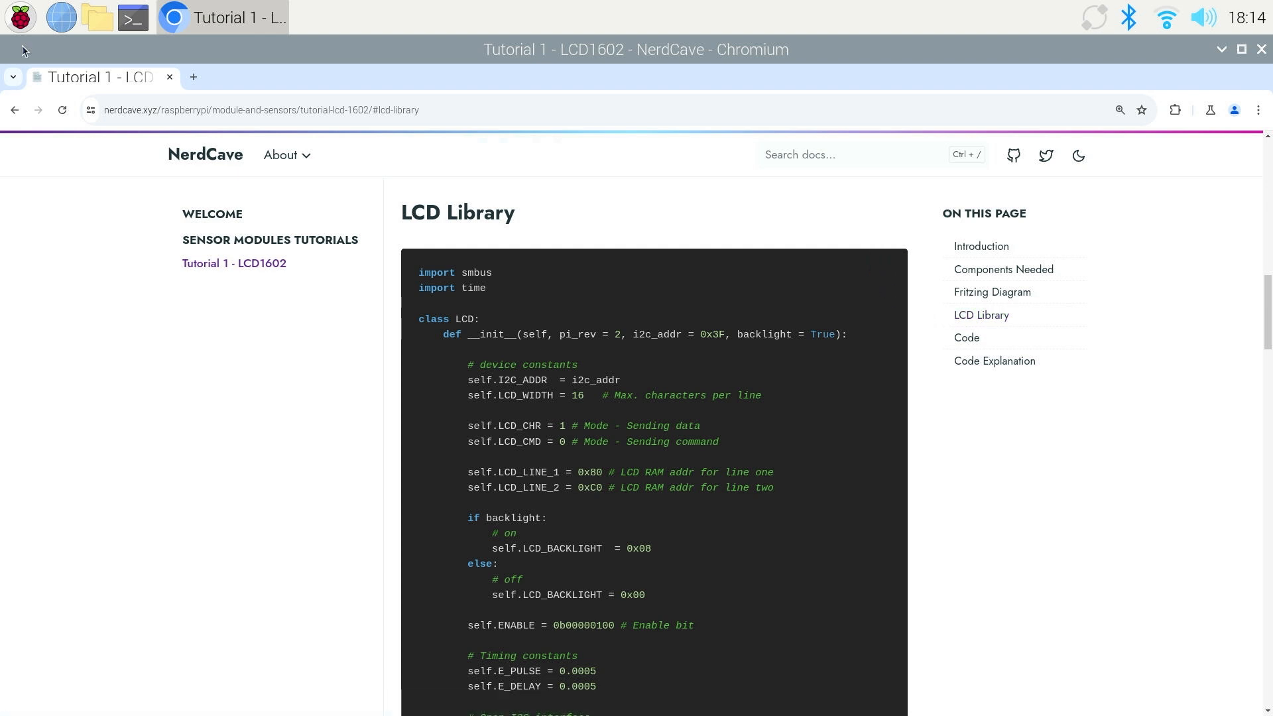
- Launch Thonny and bring forward the editor holding the LCD library code
{"action": "left_click", "coordinate": [18, 17]}
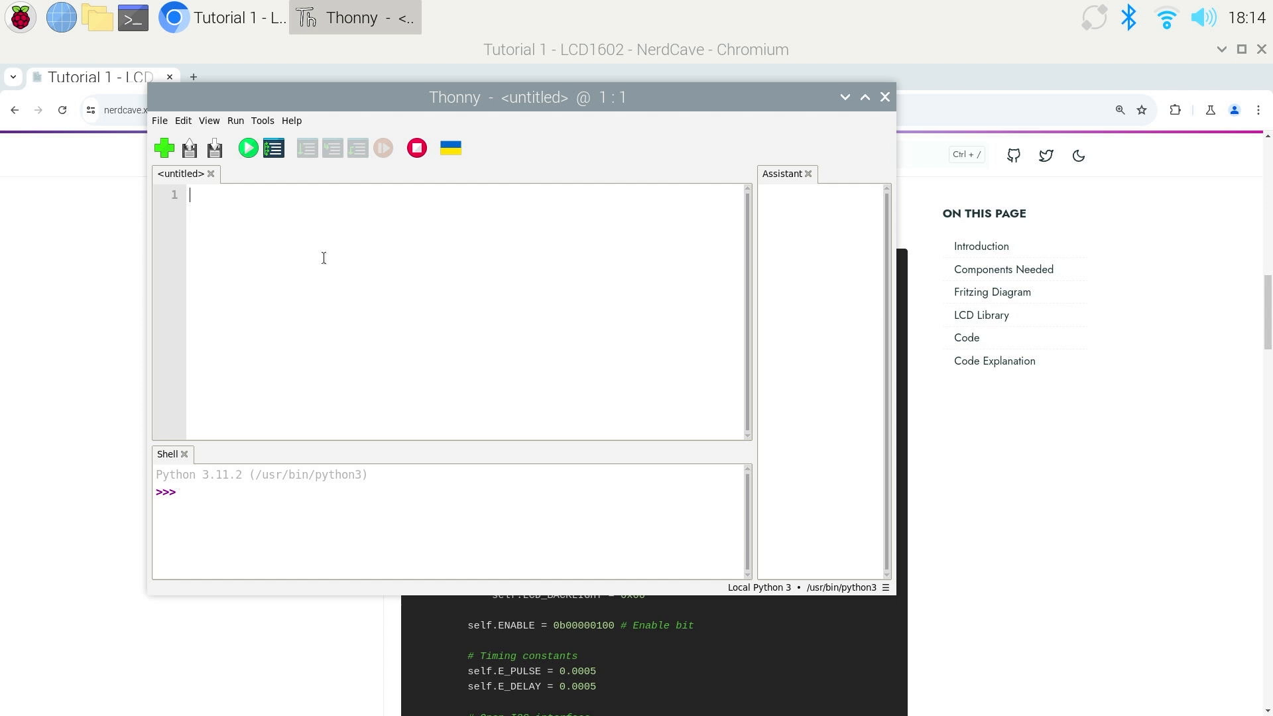
{"action": "right_click", "coordinate": [322, 257]}
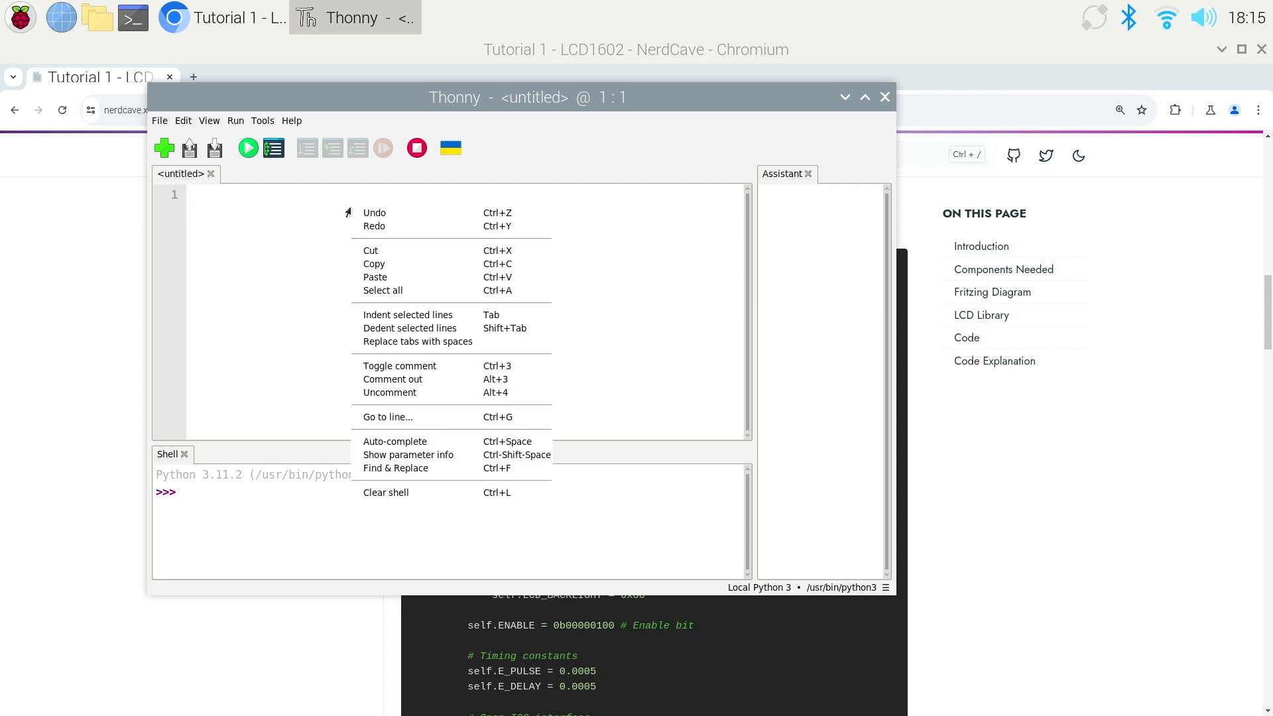
{"action": "left_click", "coordinate": [375, 278]}
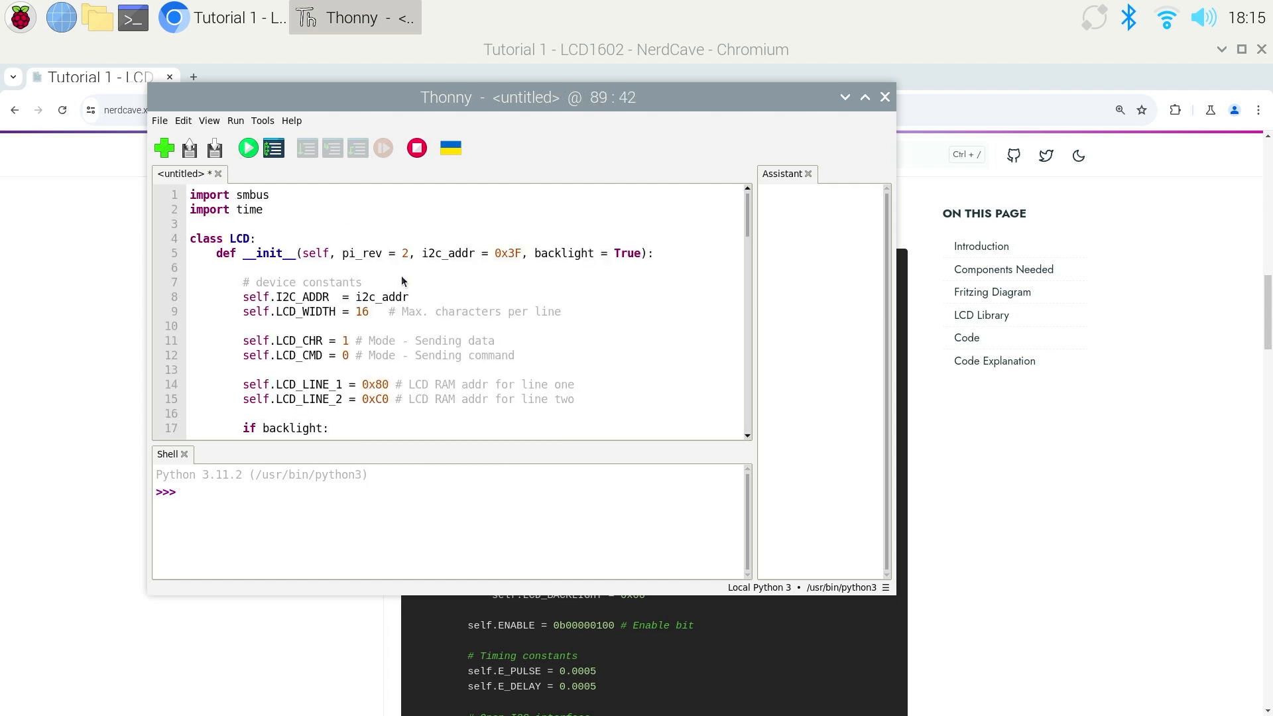
{"action": "left_click", "coordinate": [159, 120]}
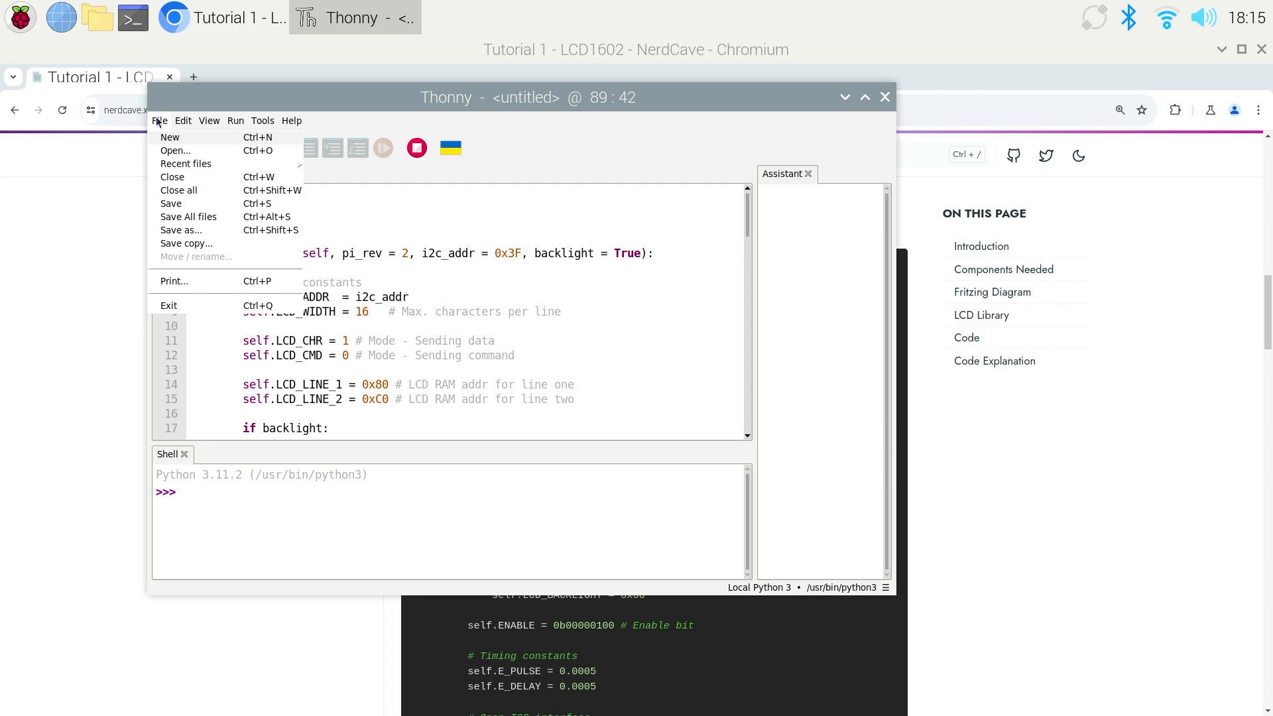
{"action": "left_click", "coordinate": [159, 120]}
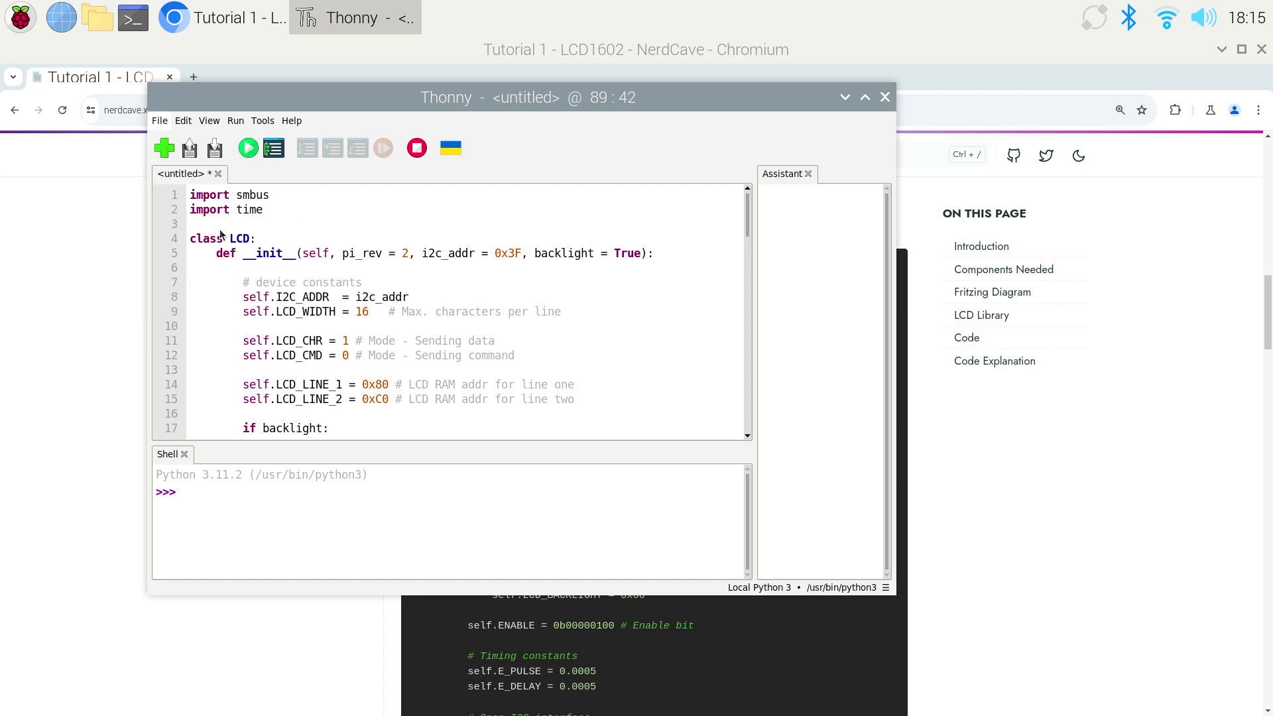
- Save the library code as LCD.py in a new 'LCD Demo' folder under Documents
{"action": "left_click", "coordinate": [189, 148]}
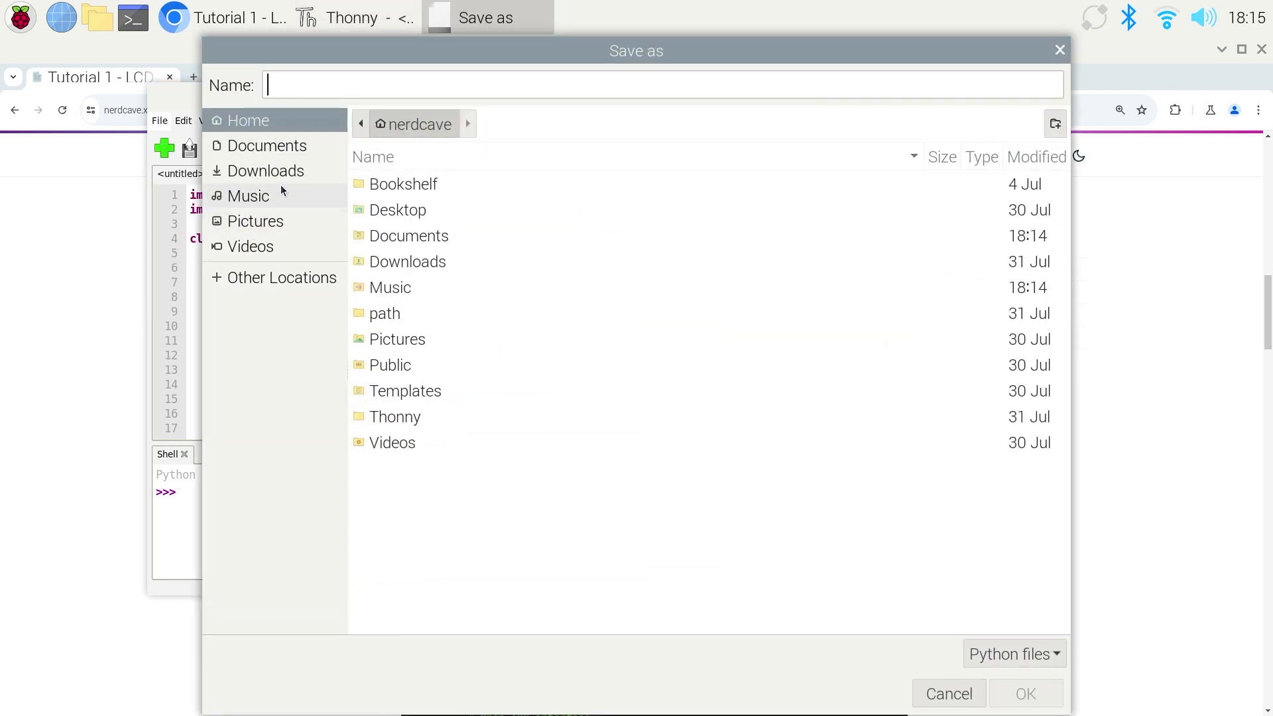
{"action": "left_click", "coordinate": [268, 145]}
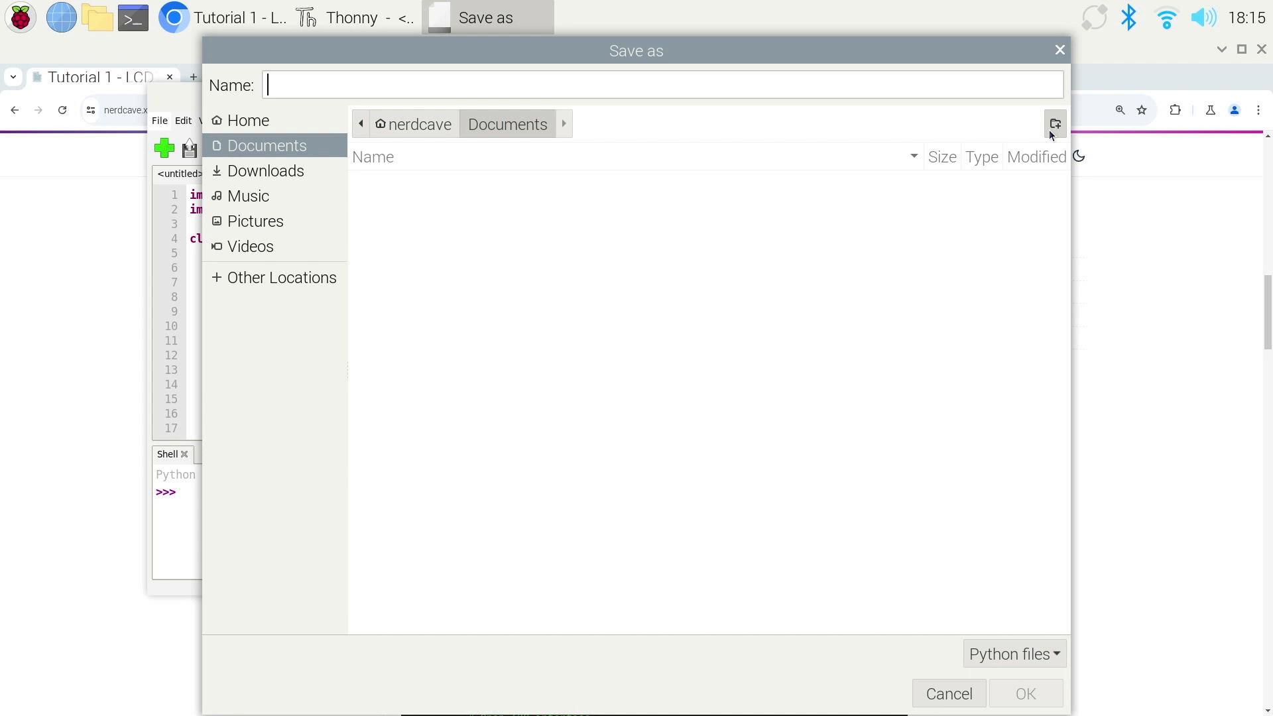
{"action": "left_click", "coordinate": [1055, 123]}
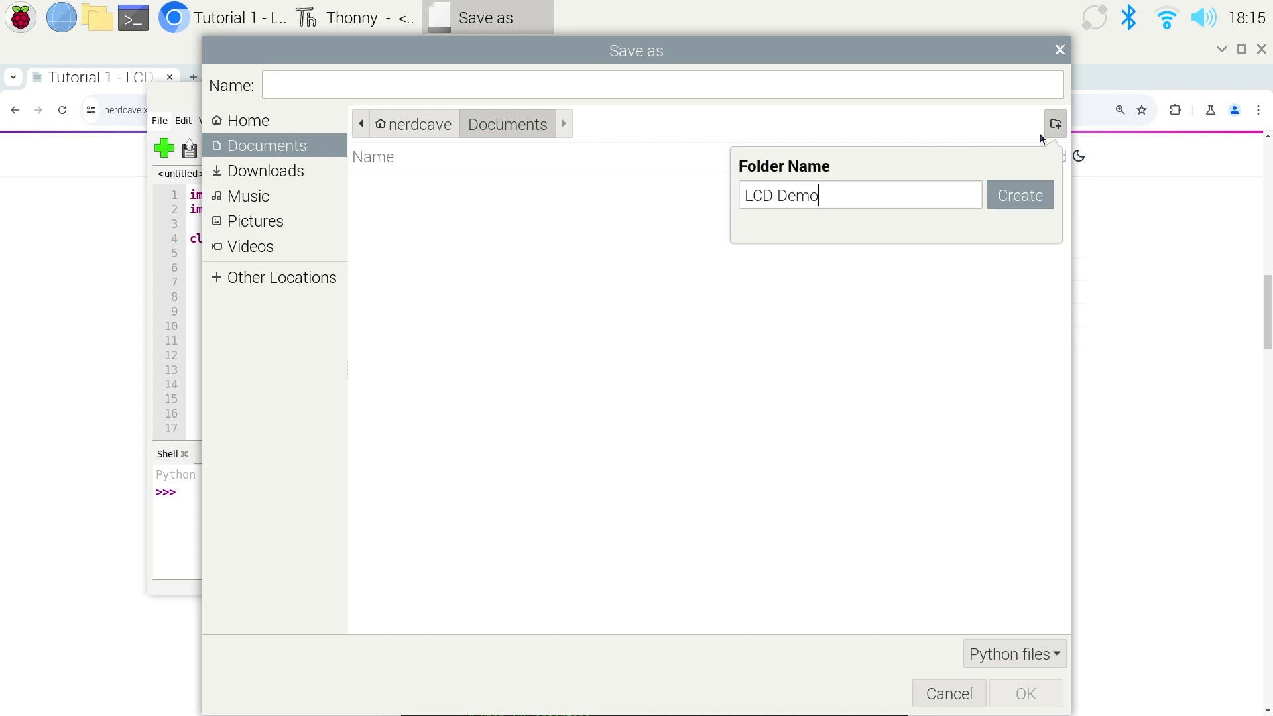
{"action": "left_click", "coordinate": [1019, 195]}
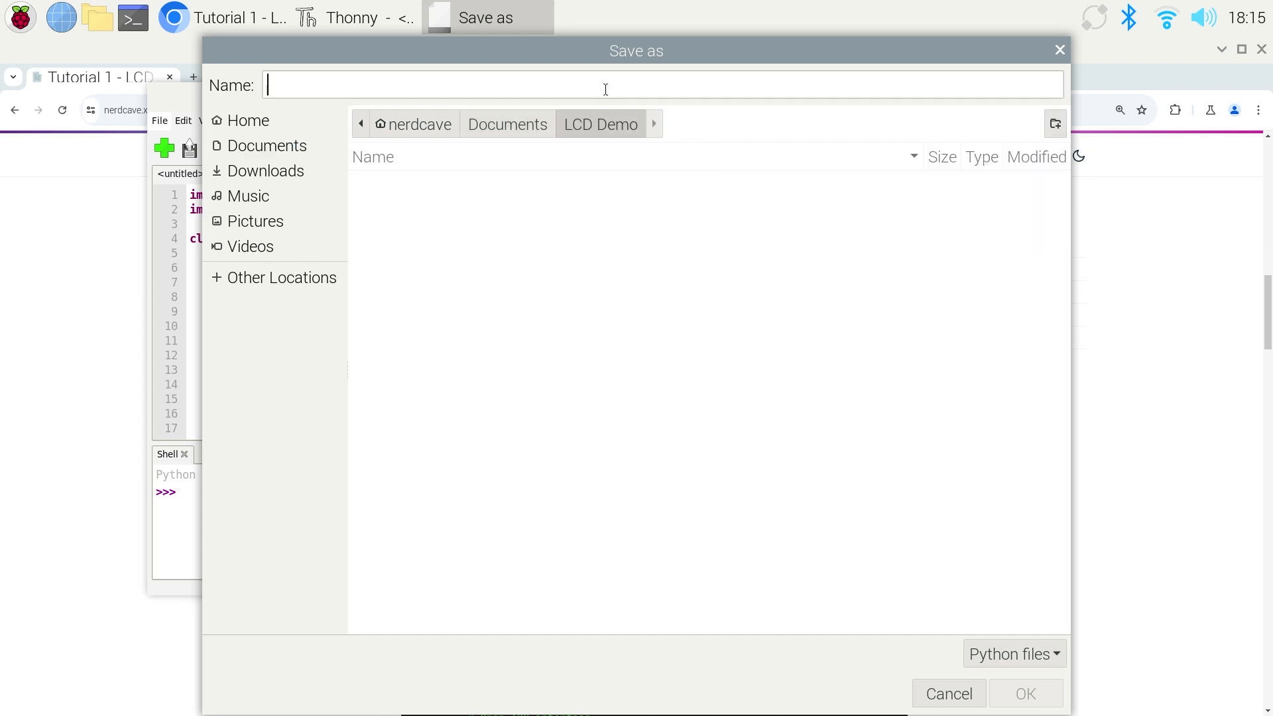
{"action": "type", "text": "LCD."}
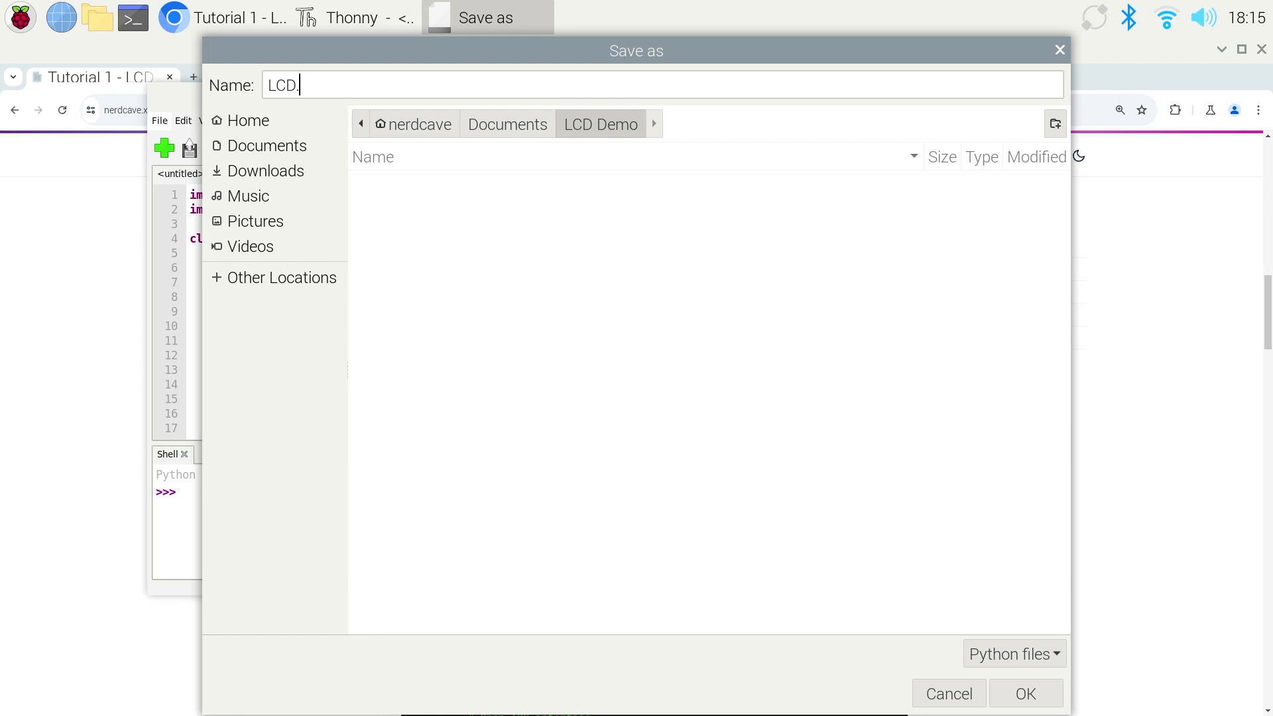
{"action": "type", "text": "py"}
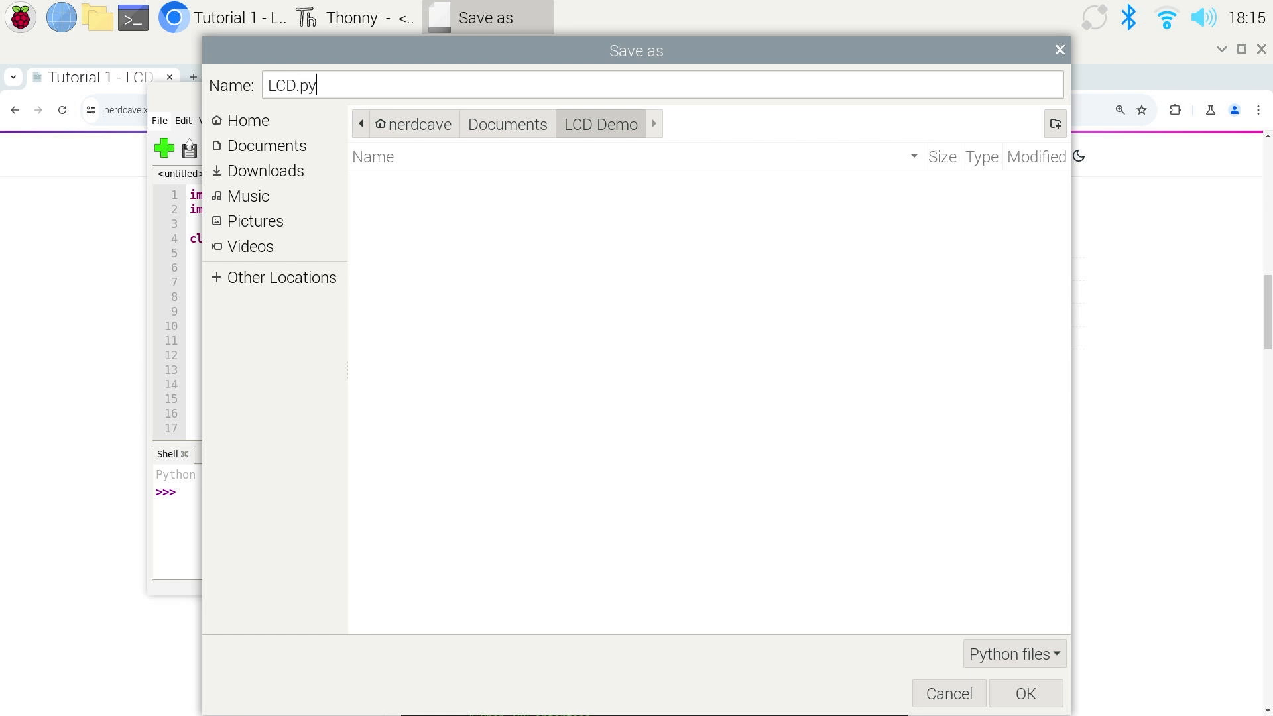
{"action": "mouse_move", "coordinate": [1054, 683]}
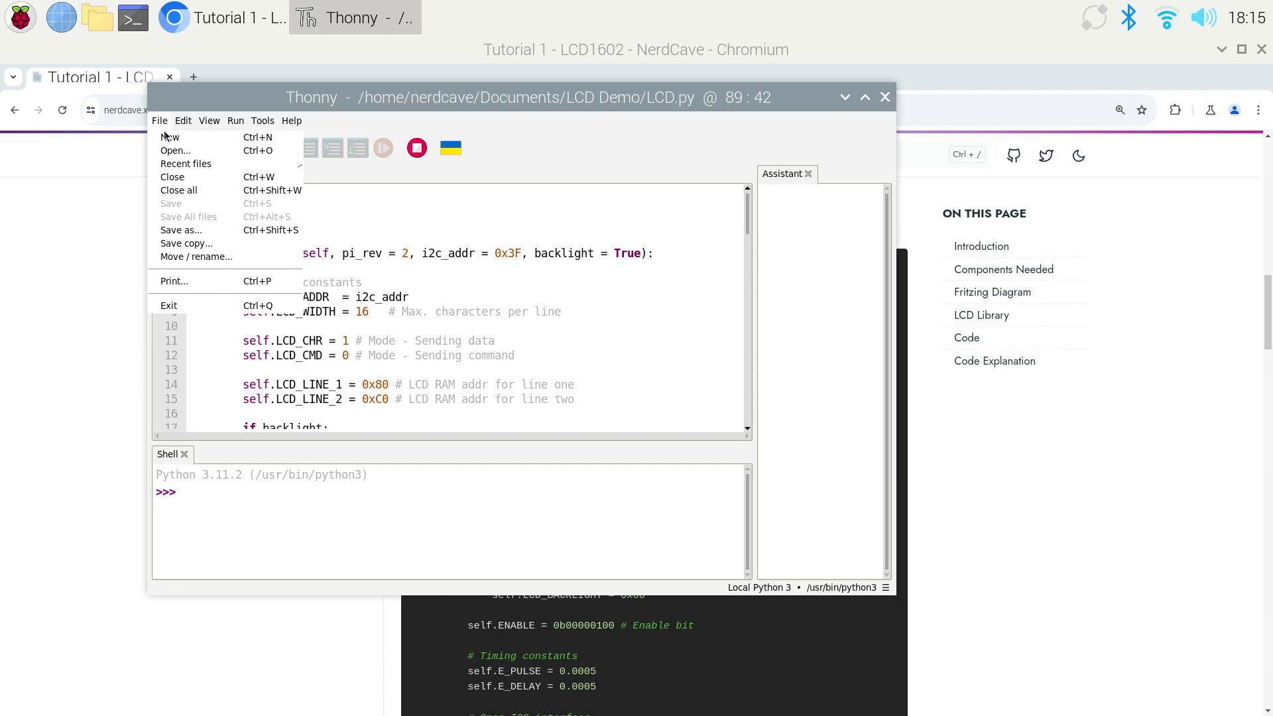
- Copy the demo code from the NerdCave tutorial and paste it into a new Thonny file
{"action": "left_click", "coordinate": [169, 136]}
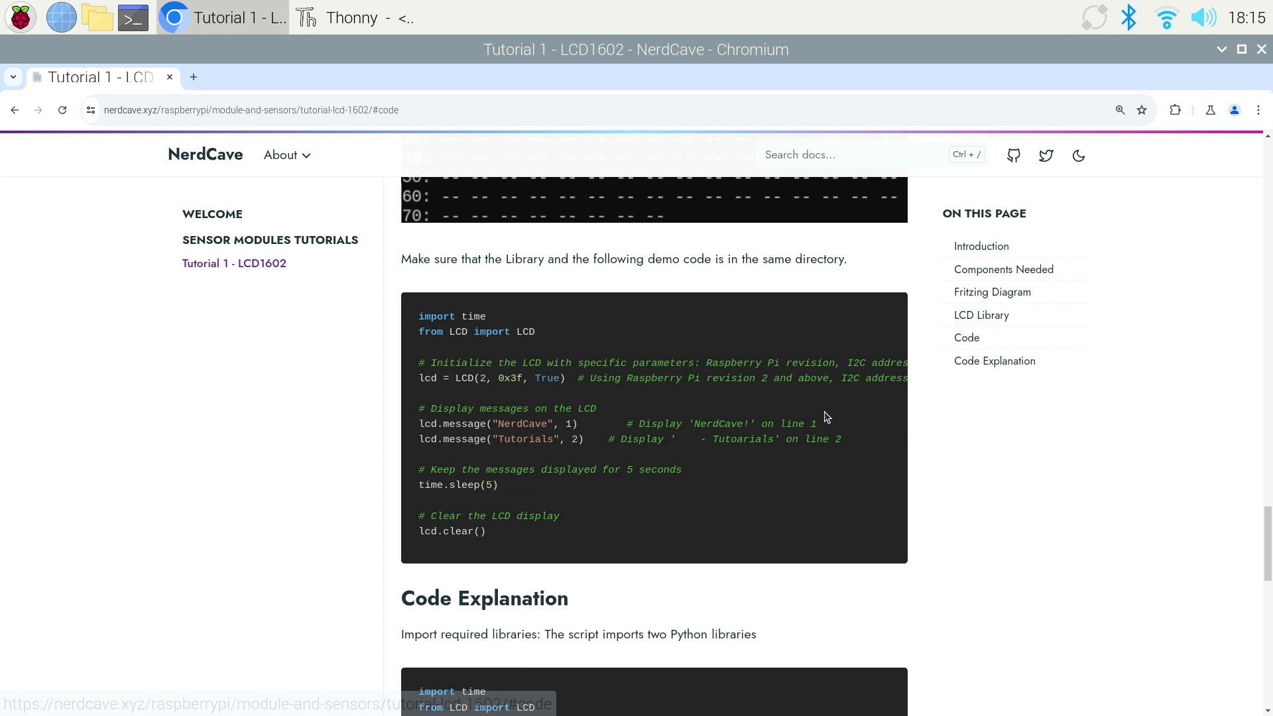
{"action": "left_click", "coordinate": [881, 302]}
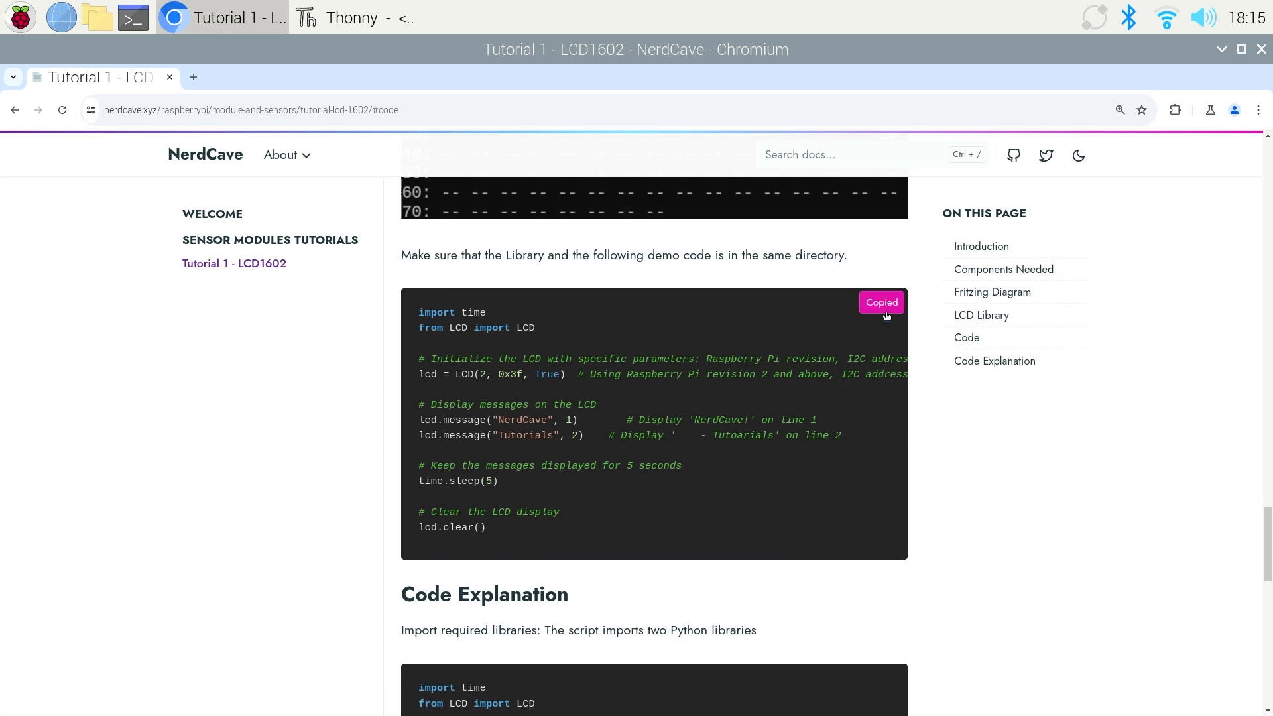
{"action": "left_click", "coordinate": [351, 17]}
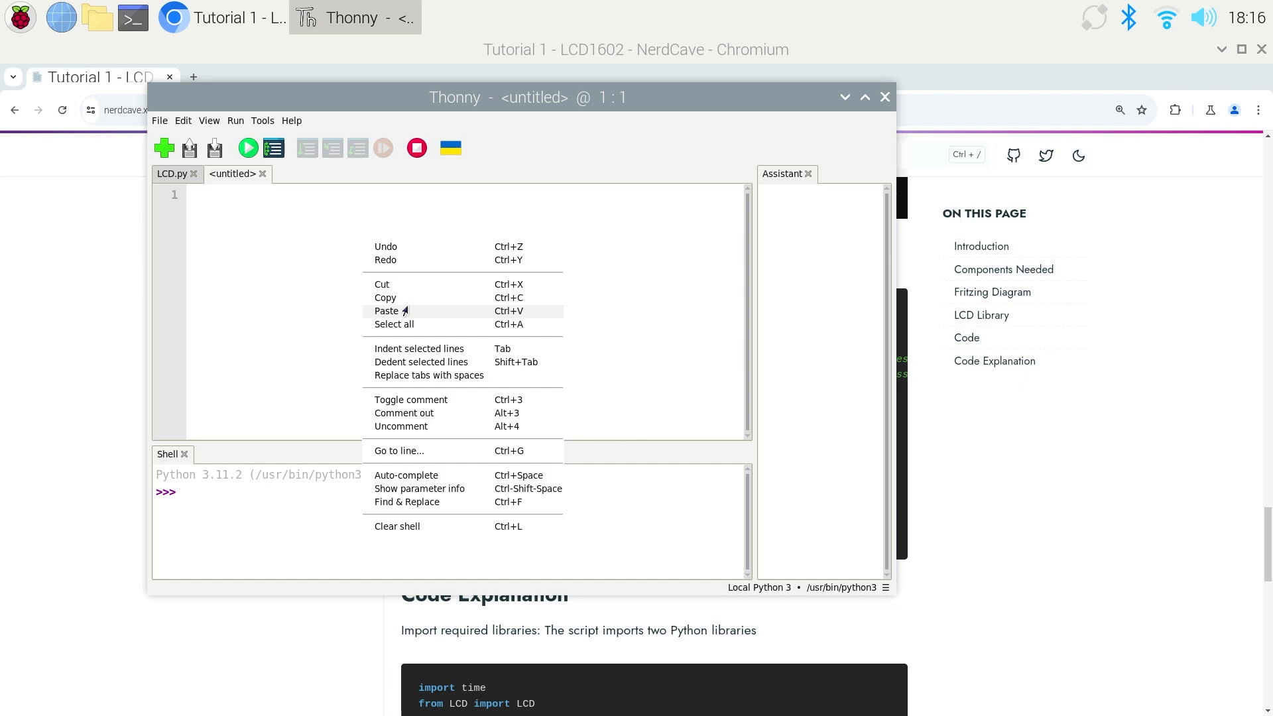
{"action": "left_click", "coordinate": [159, 120]}
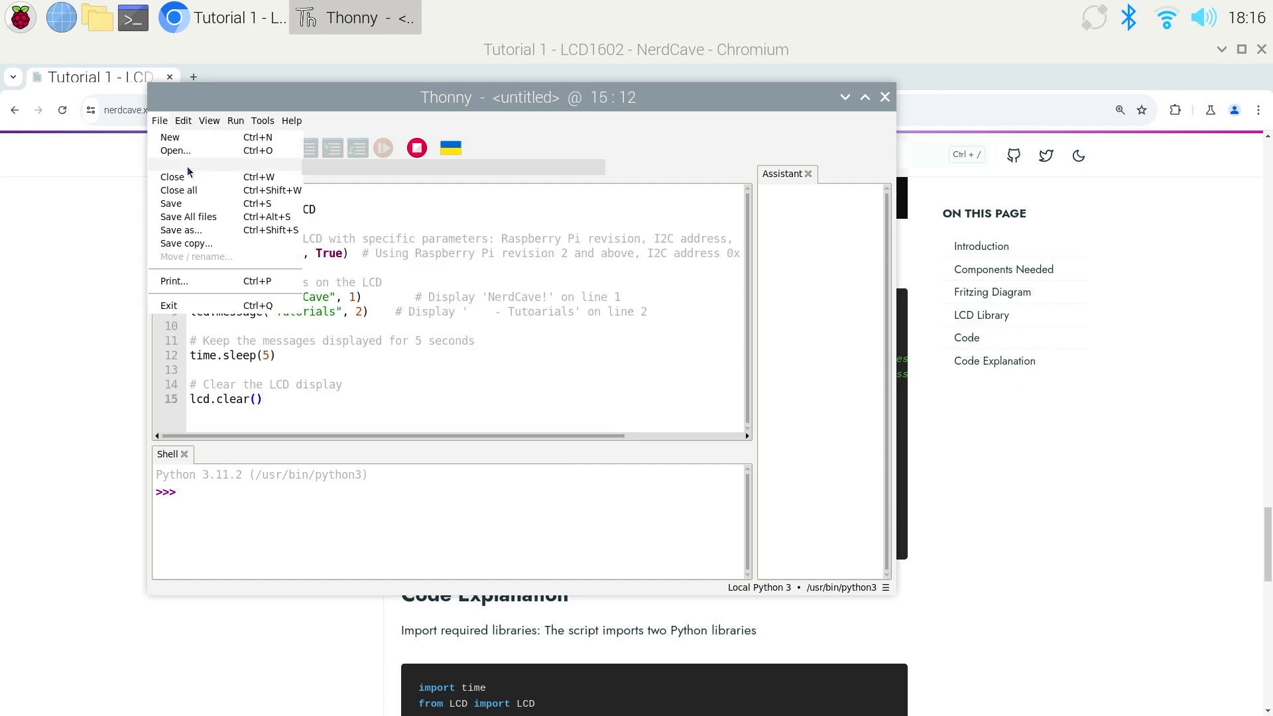
- Save the file as demo.py in LCD Demo and run it
{"action": "left_click", "coordinate": [181, 230]}
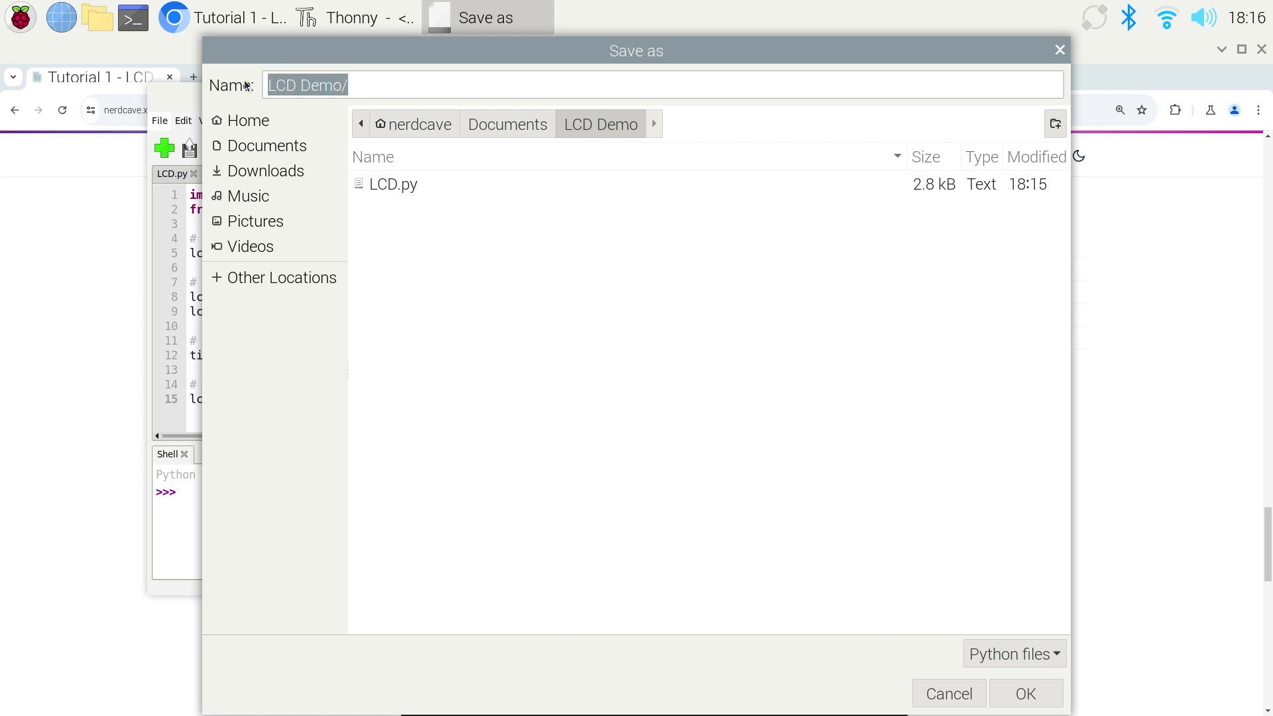
{"action": "type", "text": "demo."}
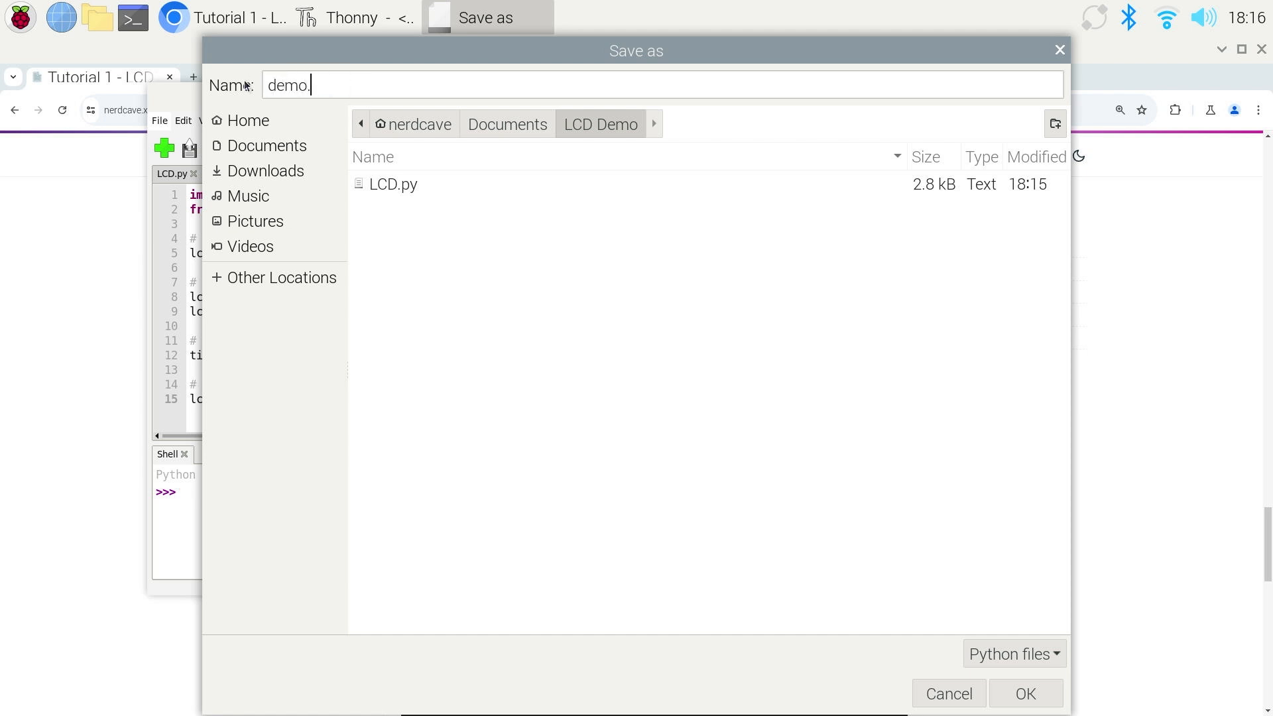
{"action": "type", "text": "py"}
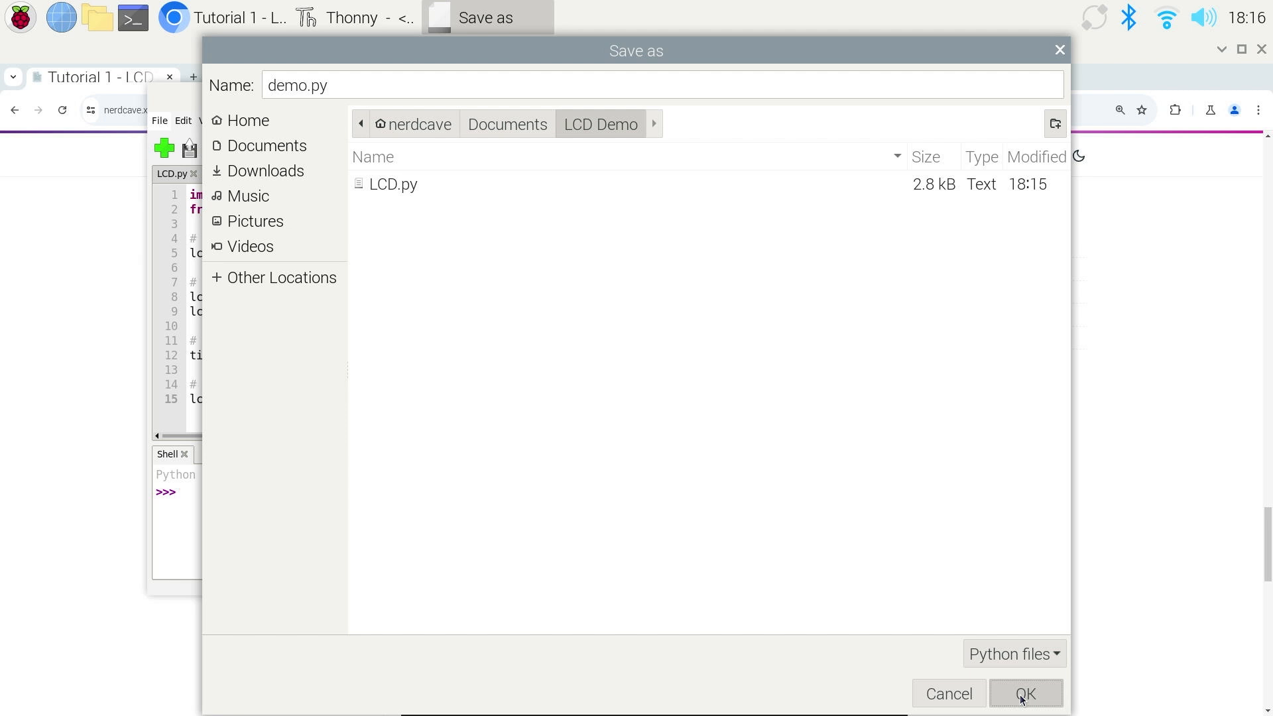
{"action": "left_click", "coordinate": [1026, 694]}
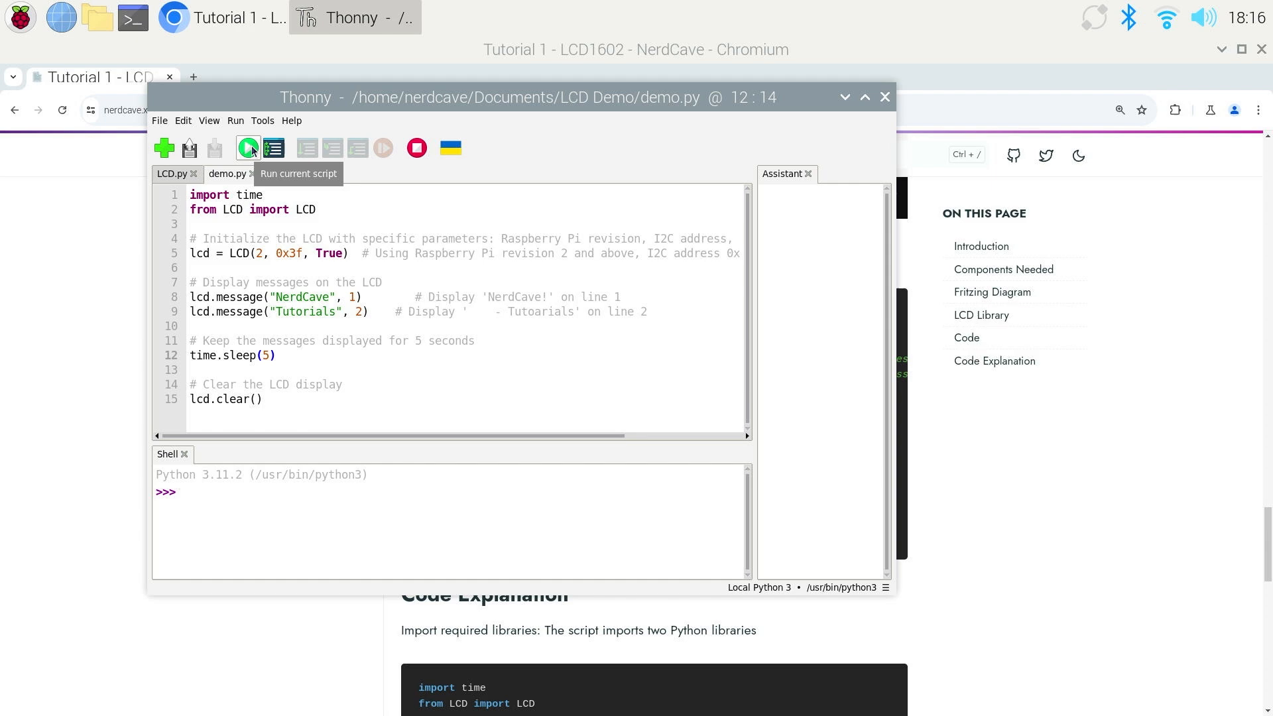
{"action": "left_click", "coordinate": [247, 148]}
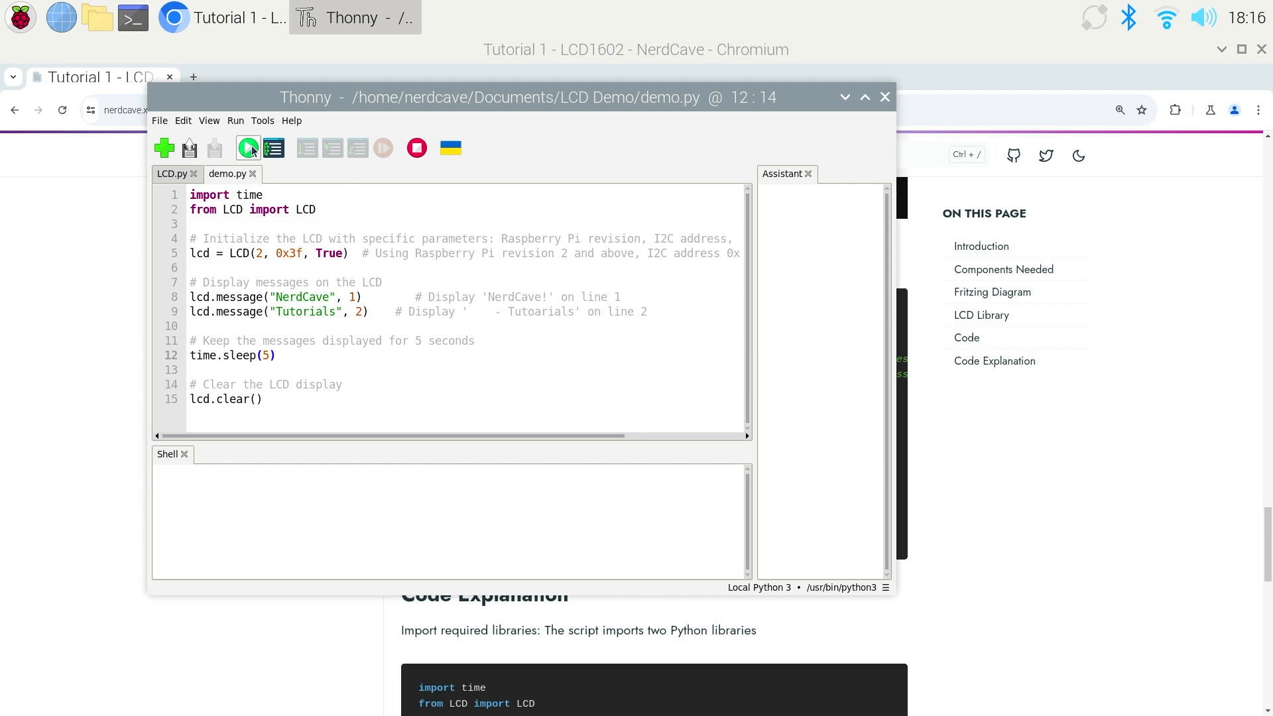